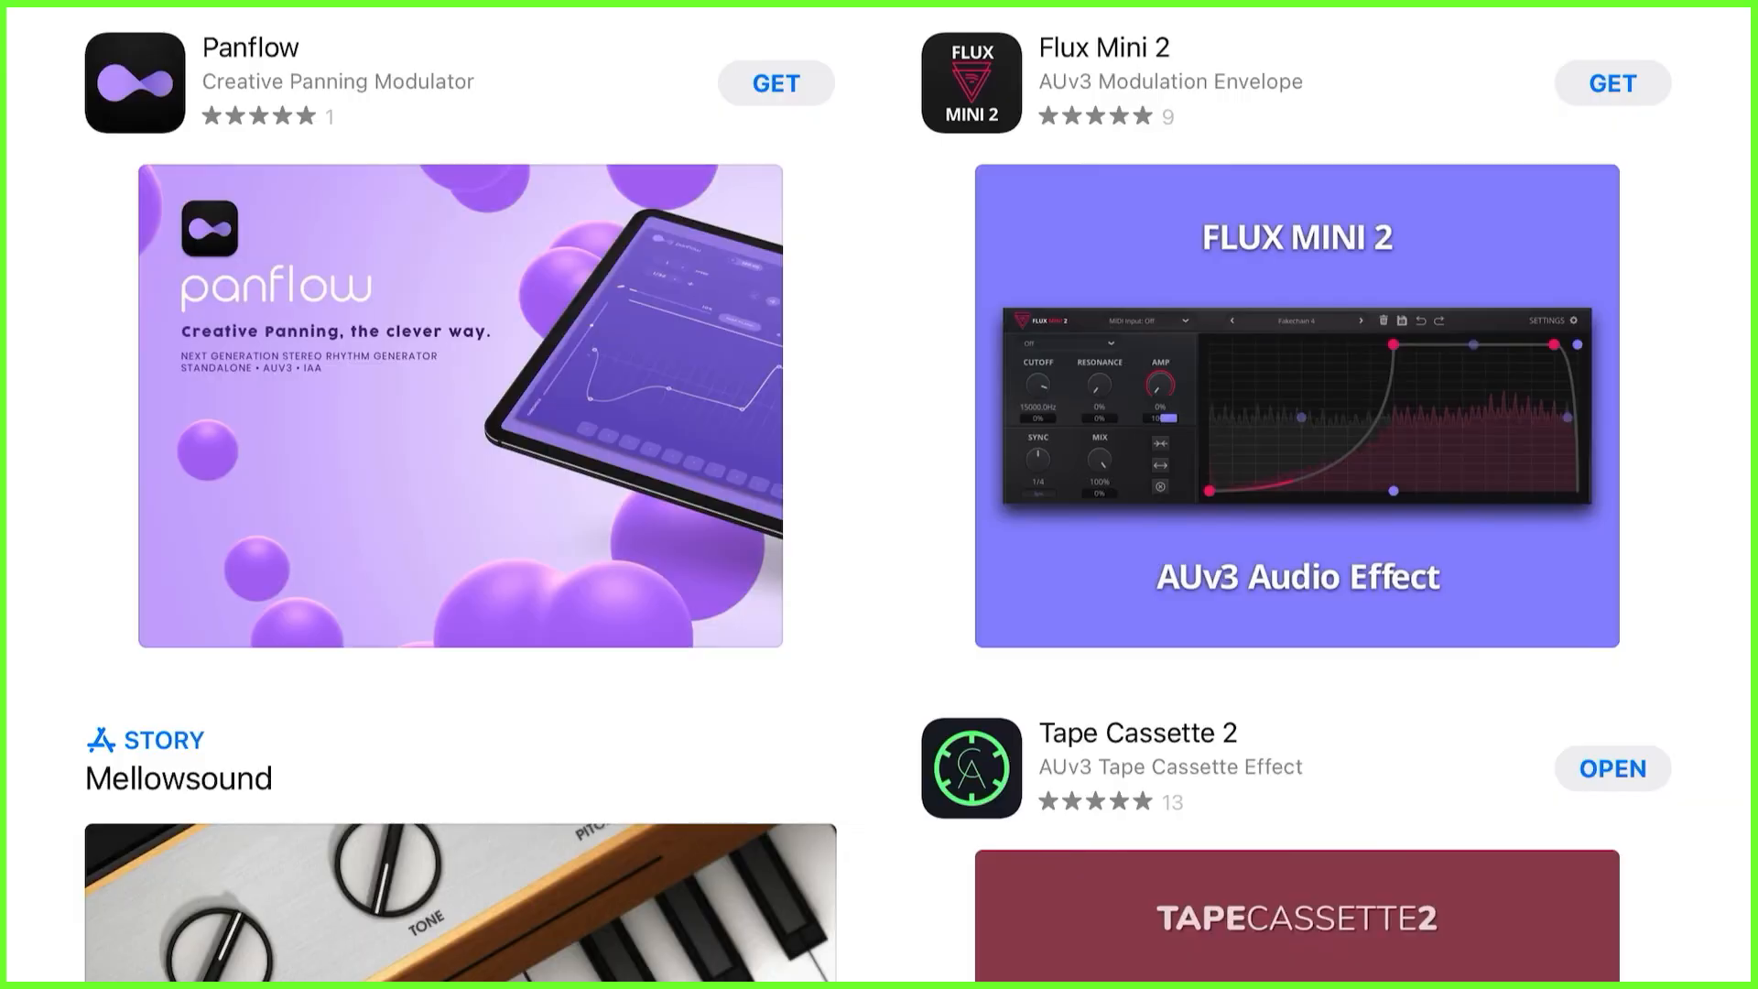
- Add Brusfri noise reduction to the clip's audio and expand its custom UI
{"action": "scroll", "scroll_direction": "down", "scroll_amount": 3}
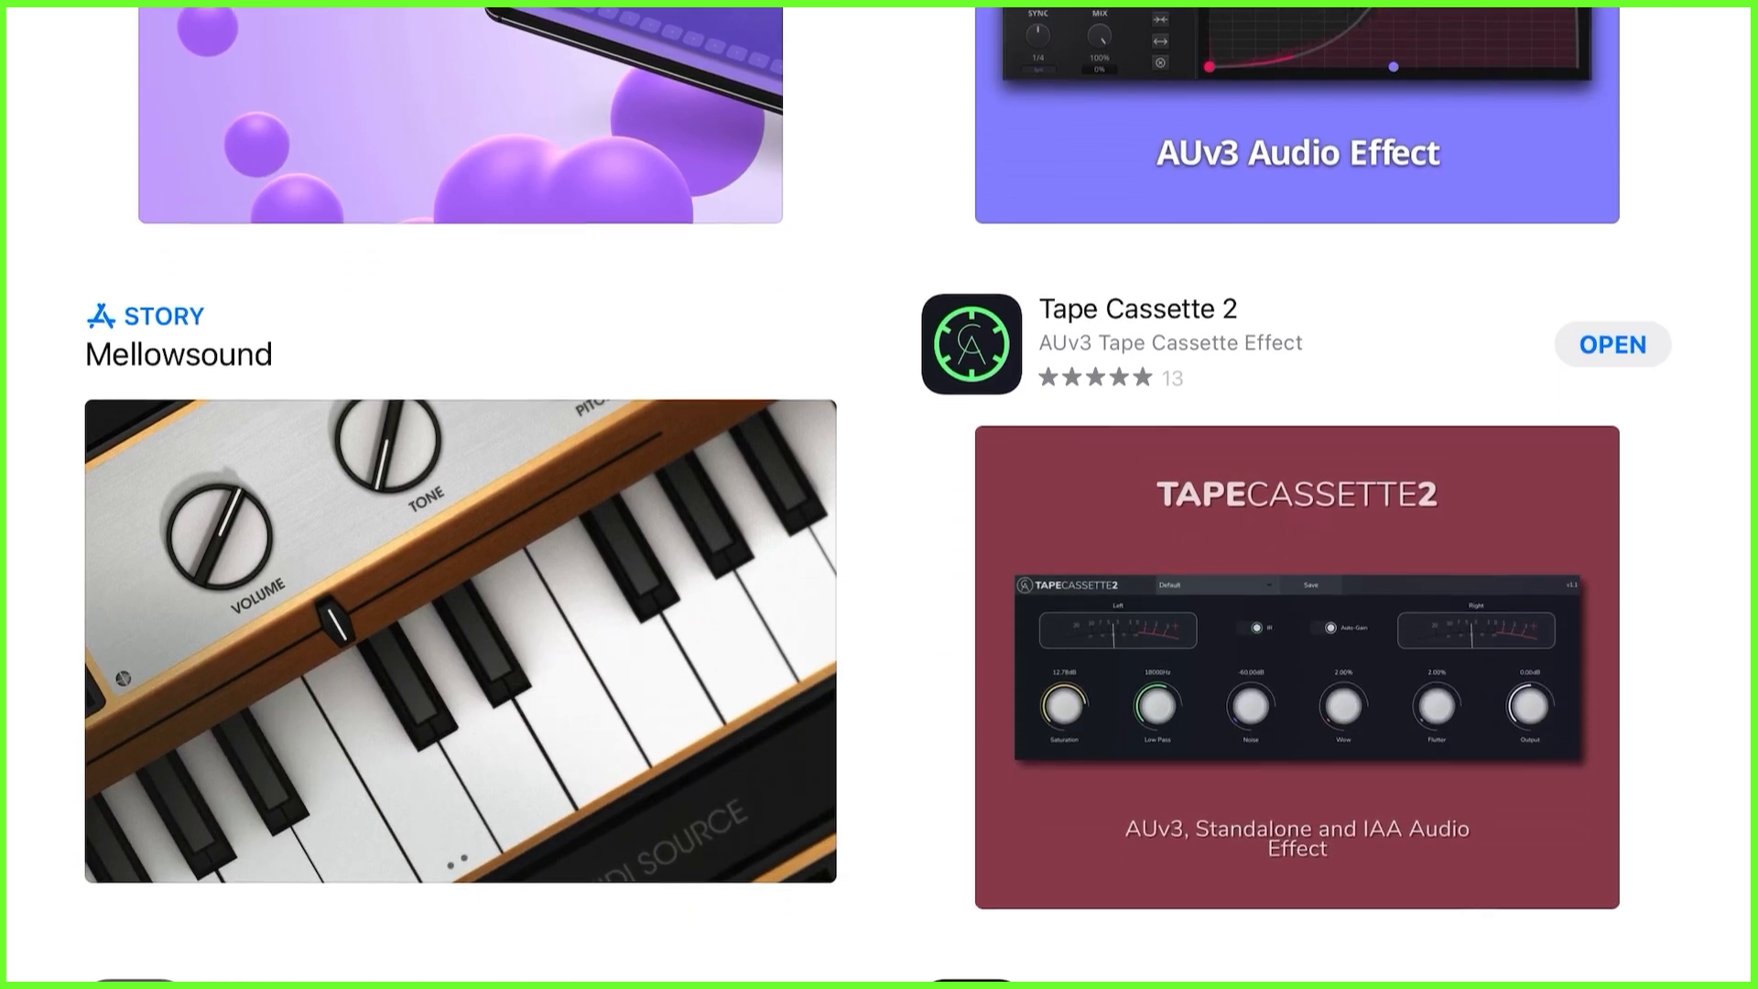
{"action": "scroll", "scroll_direction": "down", "scroll_amount": 3}
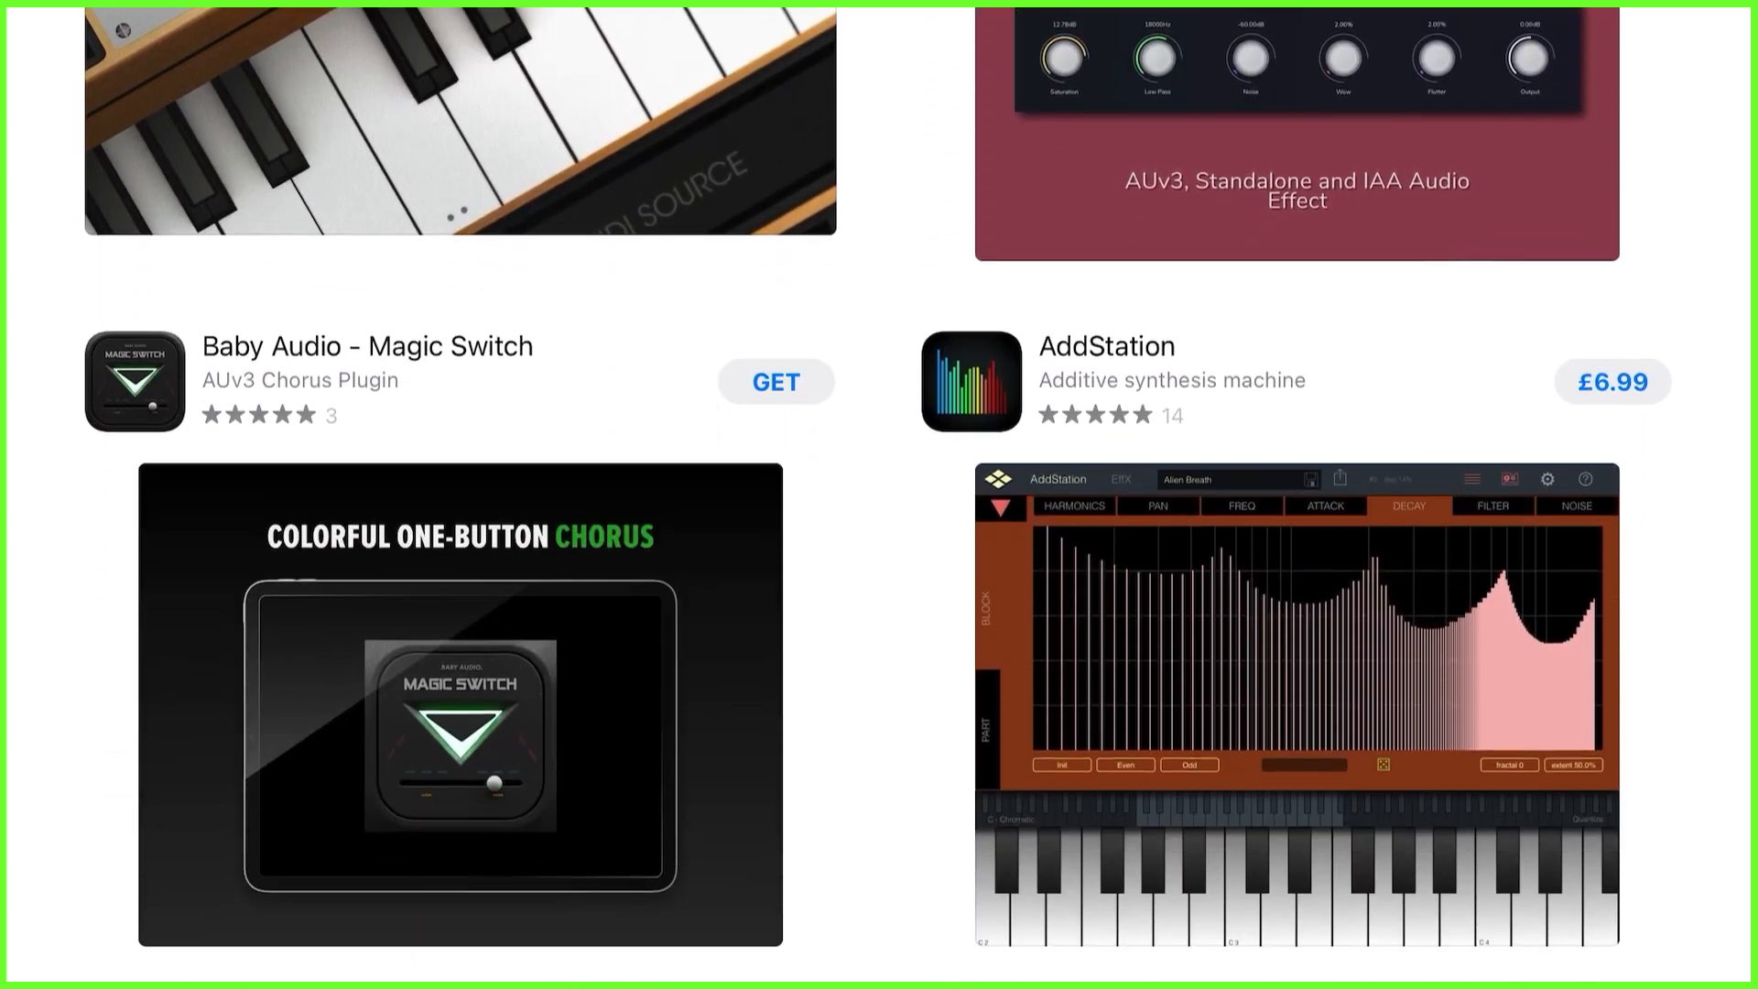
{"action": "scroll", "scroll_direction": "down", "scroll_amount": 3}
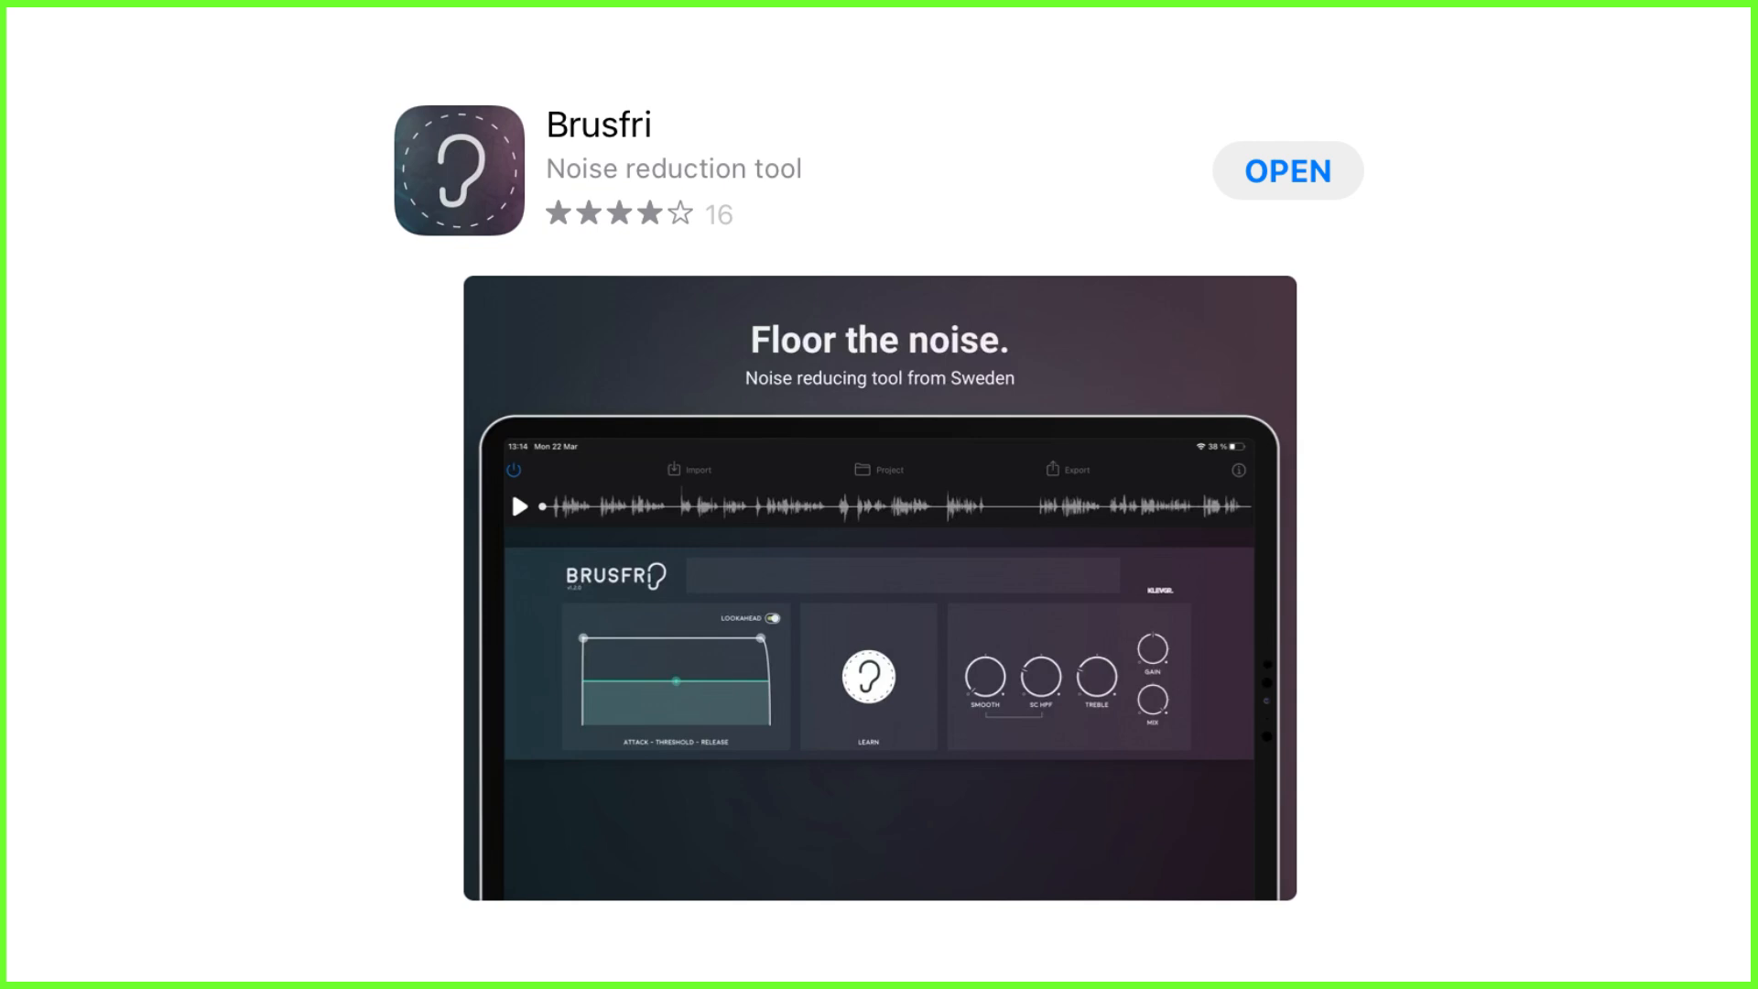
{"action": "left_click", "coordinate": [1288, 171]}
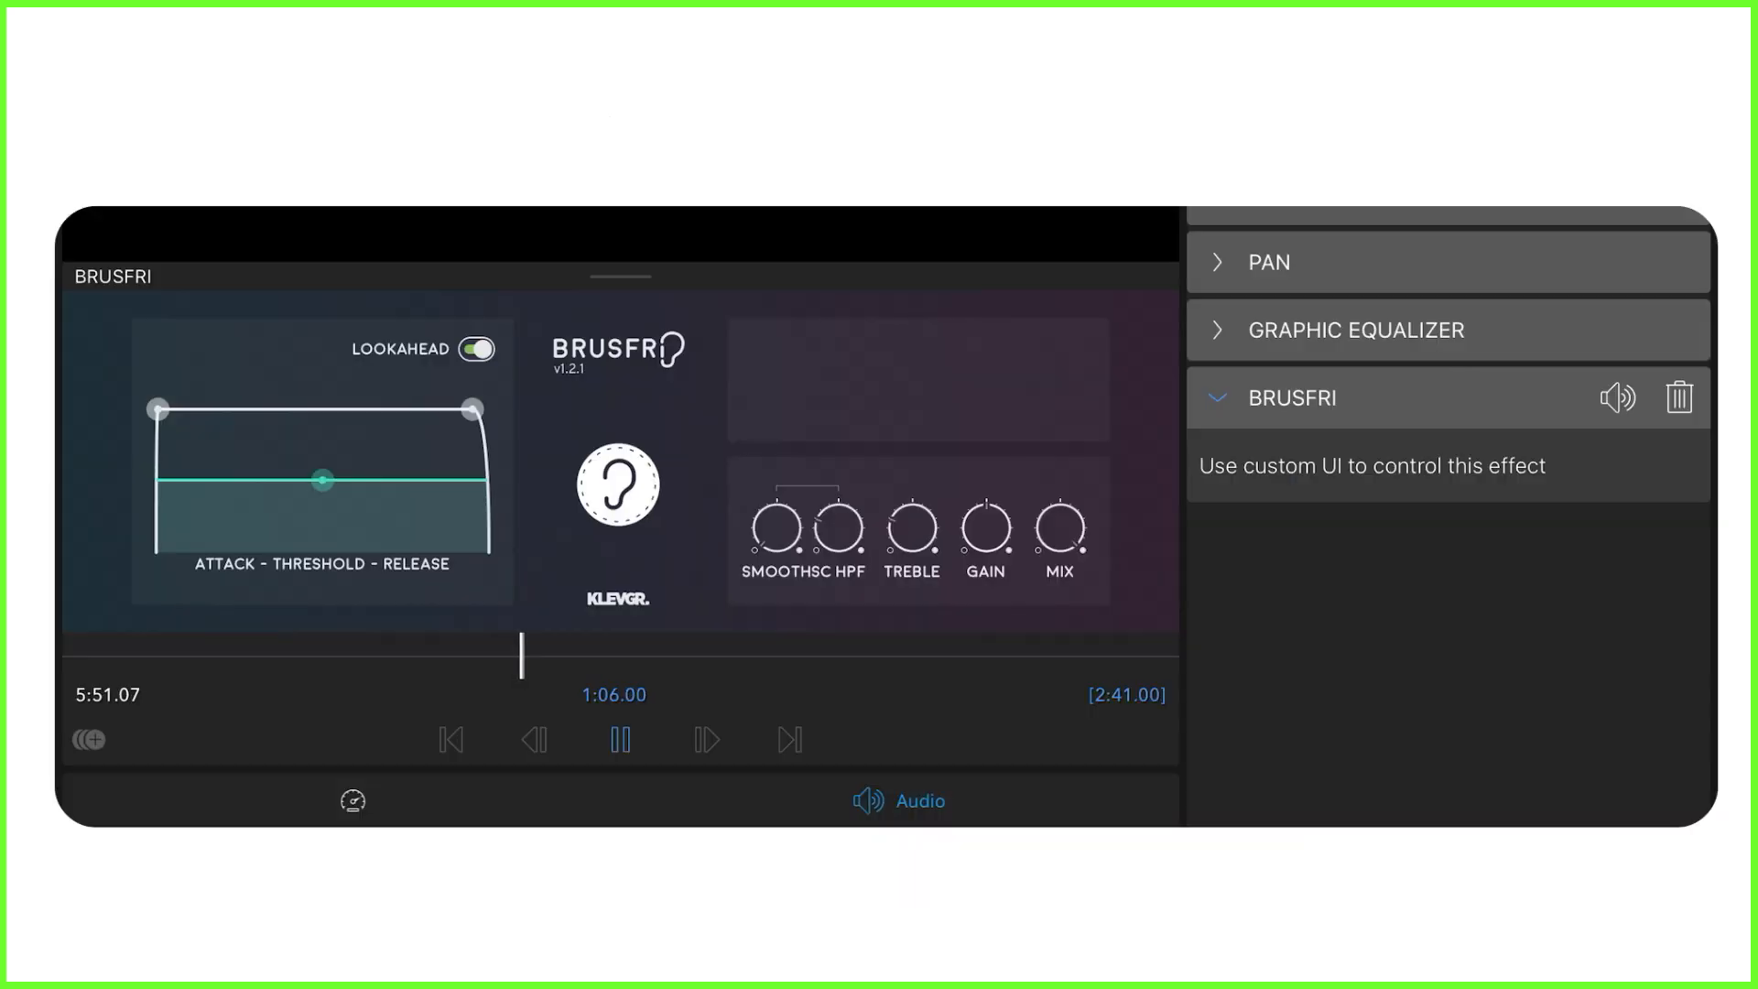
{"action": "left_click", "coordinate": [617, 483]}
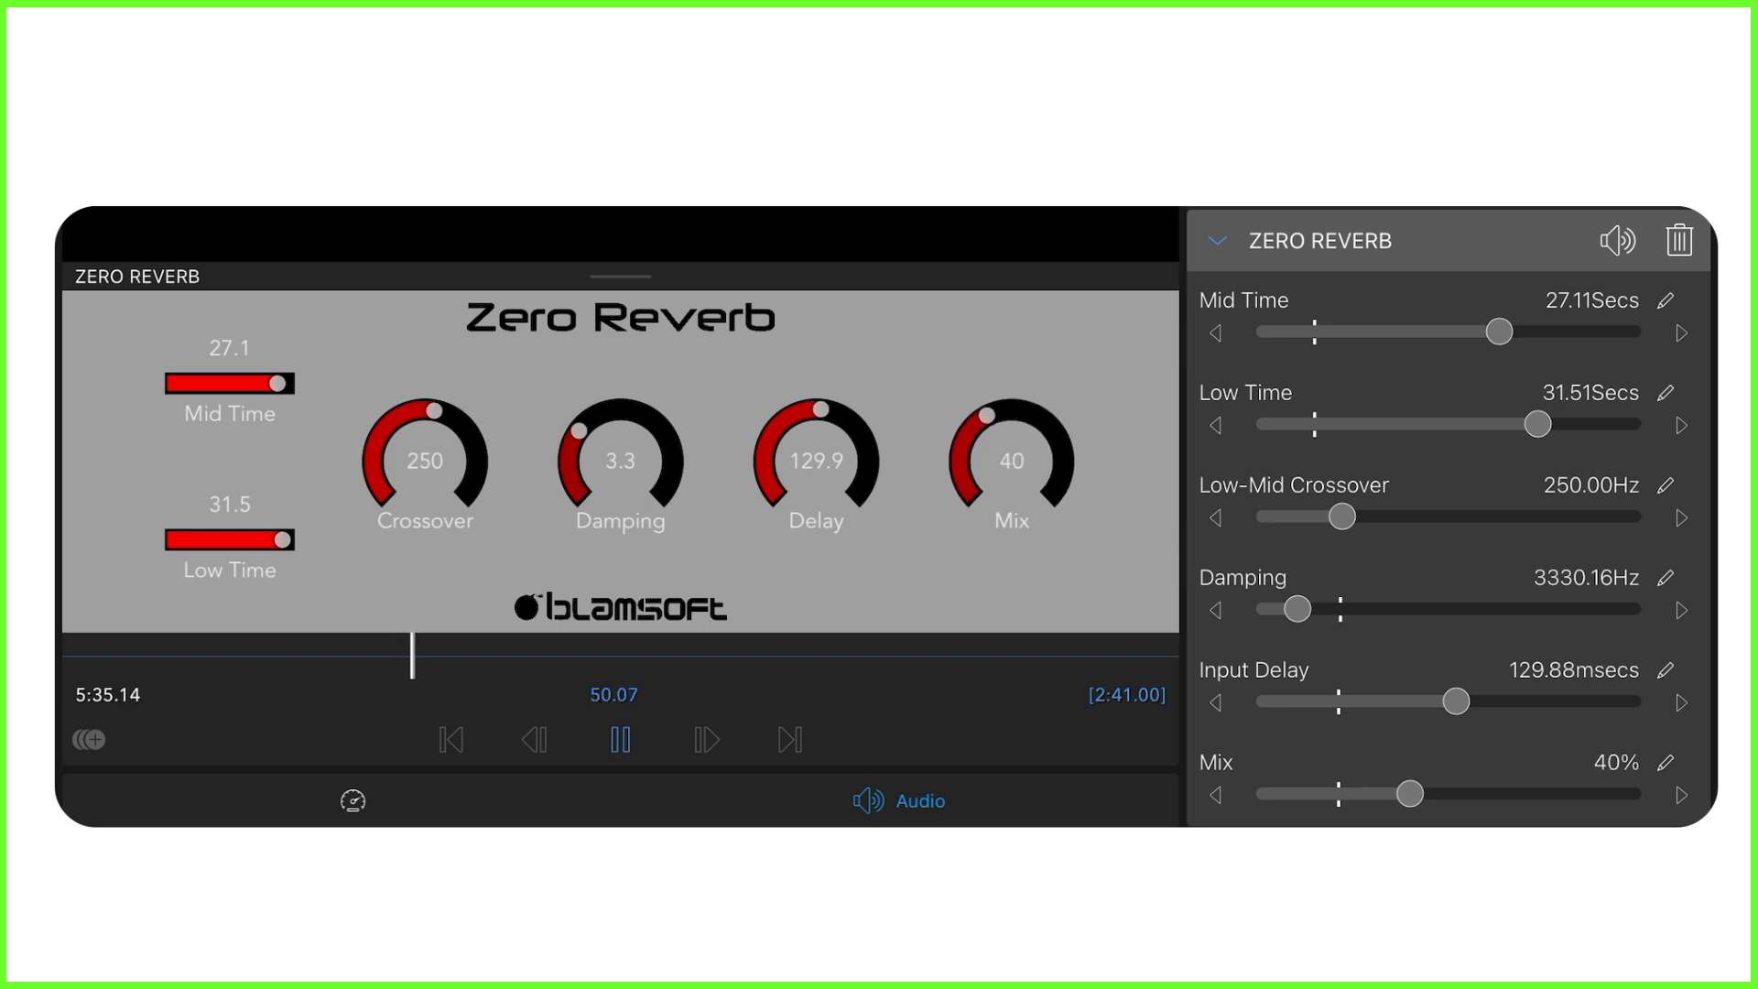
- Adjust the Zero Reverb parameter slider for the clip's reverb
{"action": "left_click_drag", "start_coordinate": [441, 410], "coordinate": [391, 517]}
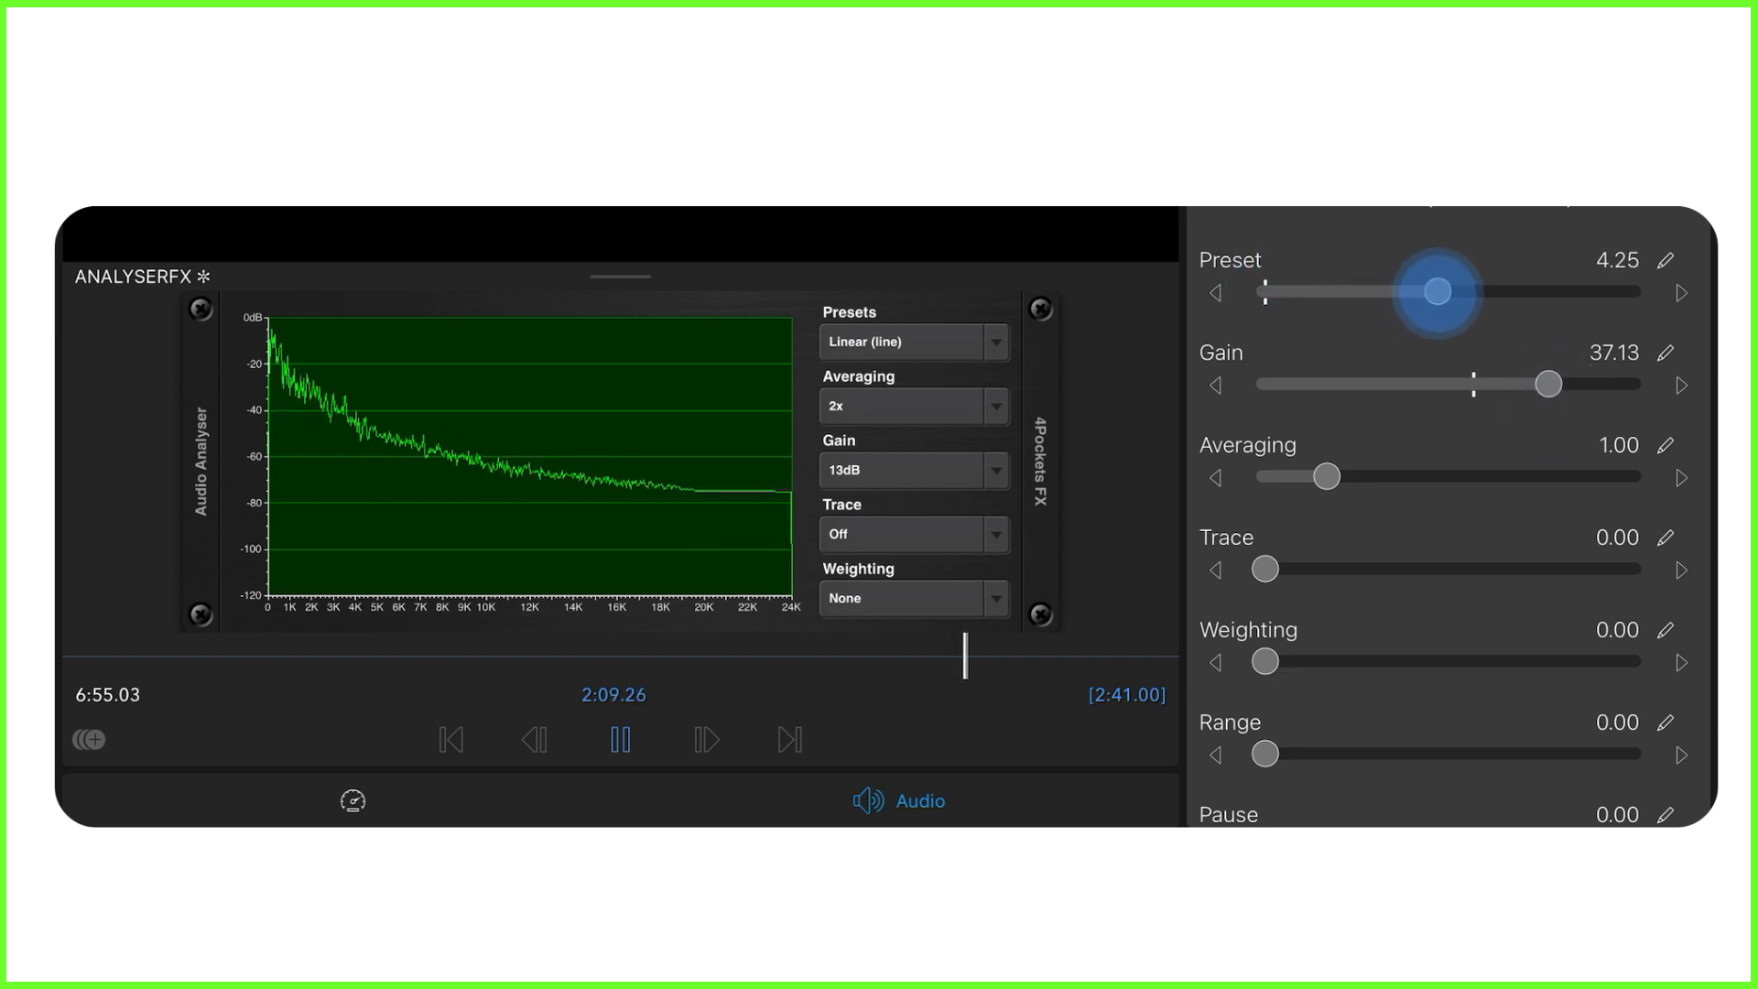
- Move the AnalyserFX Preset slider through filled line graph to 1:1 Octave bars
{"action": "left_click_drag", "start_coordinate": [1439, 291], "coordinate": [1335, 292]}
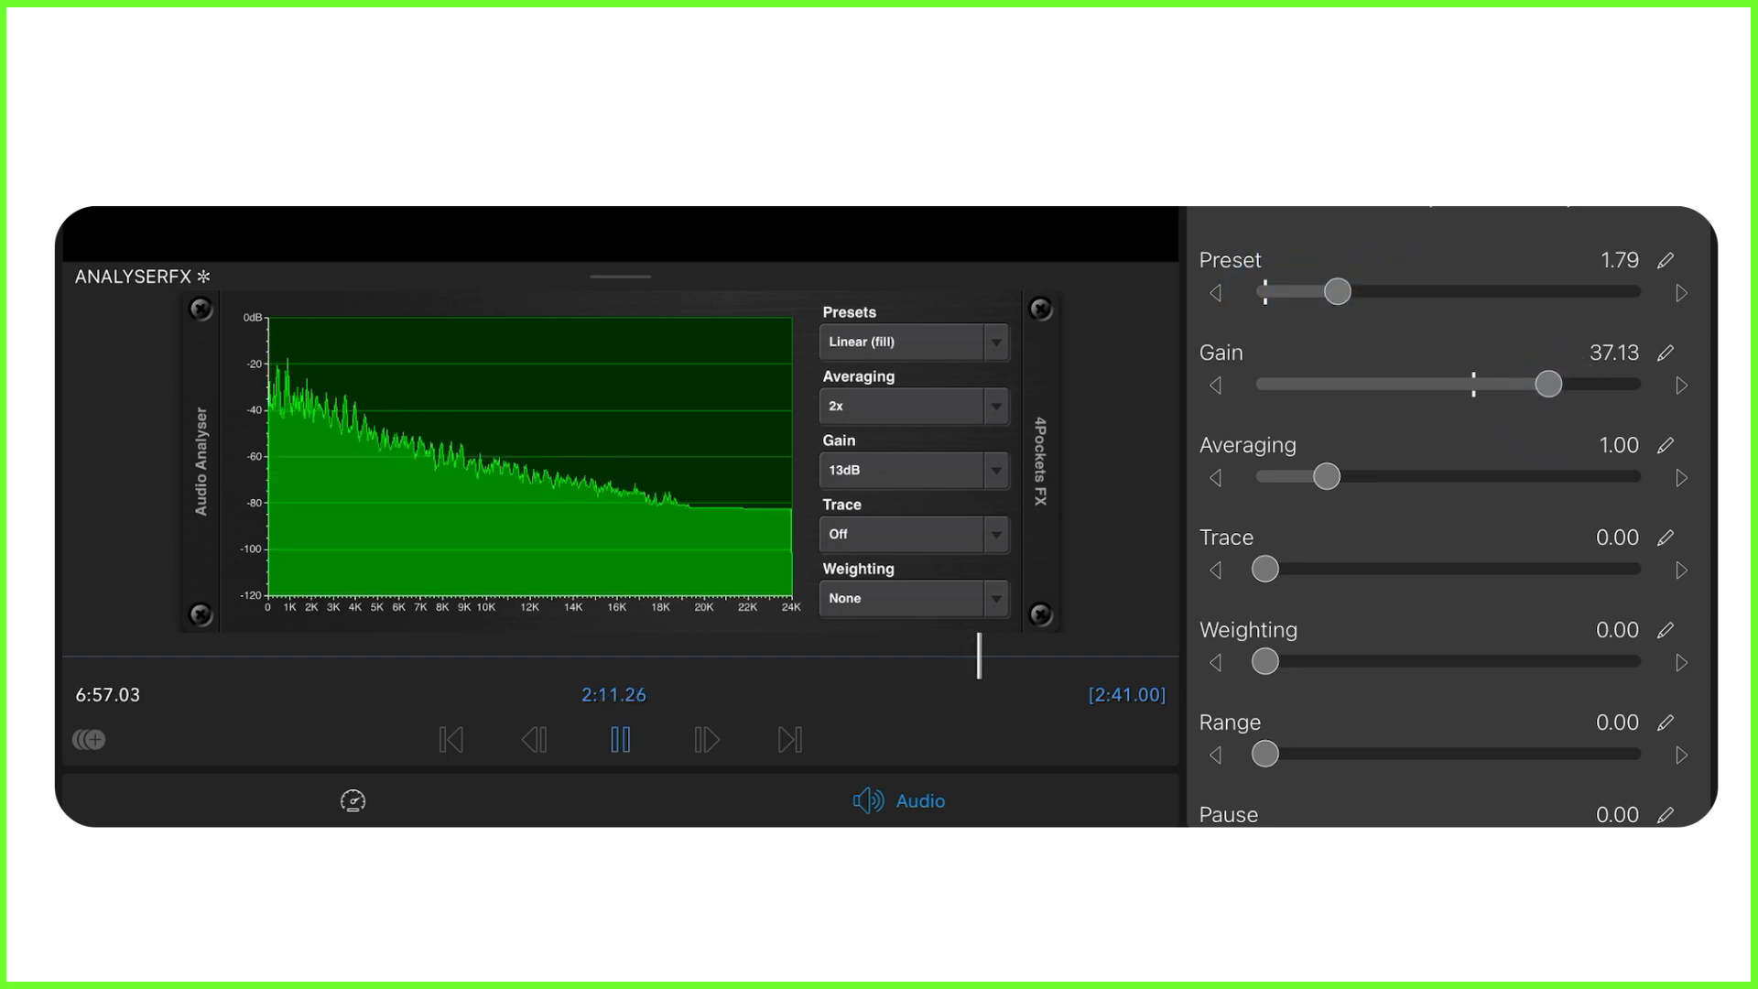
{"action": "left_click_drag", "start_coordinate": [1335, 291], "coordinate": [1439, 291]}
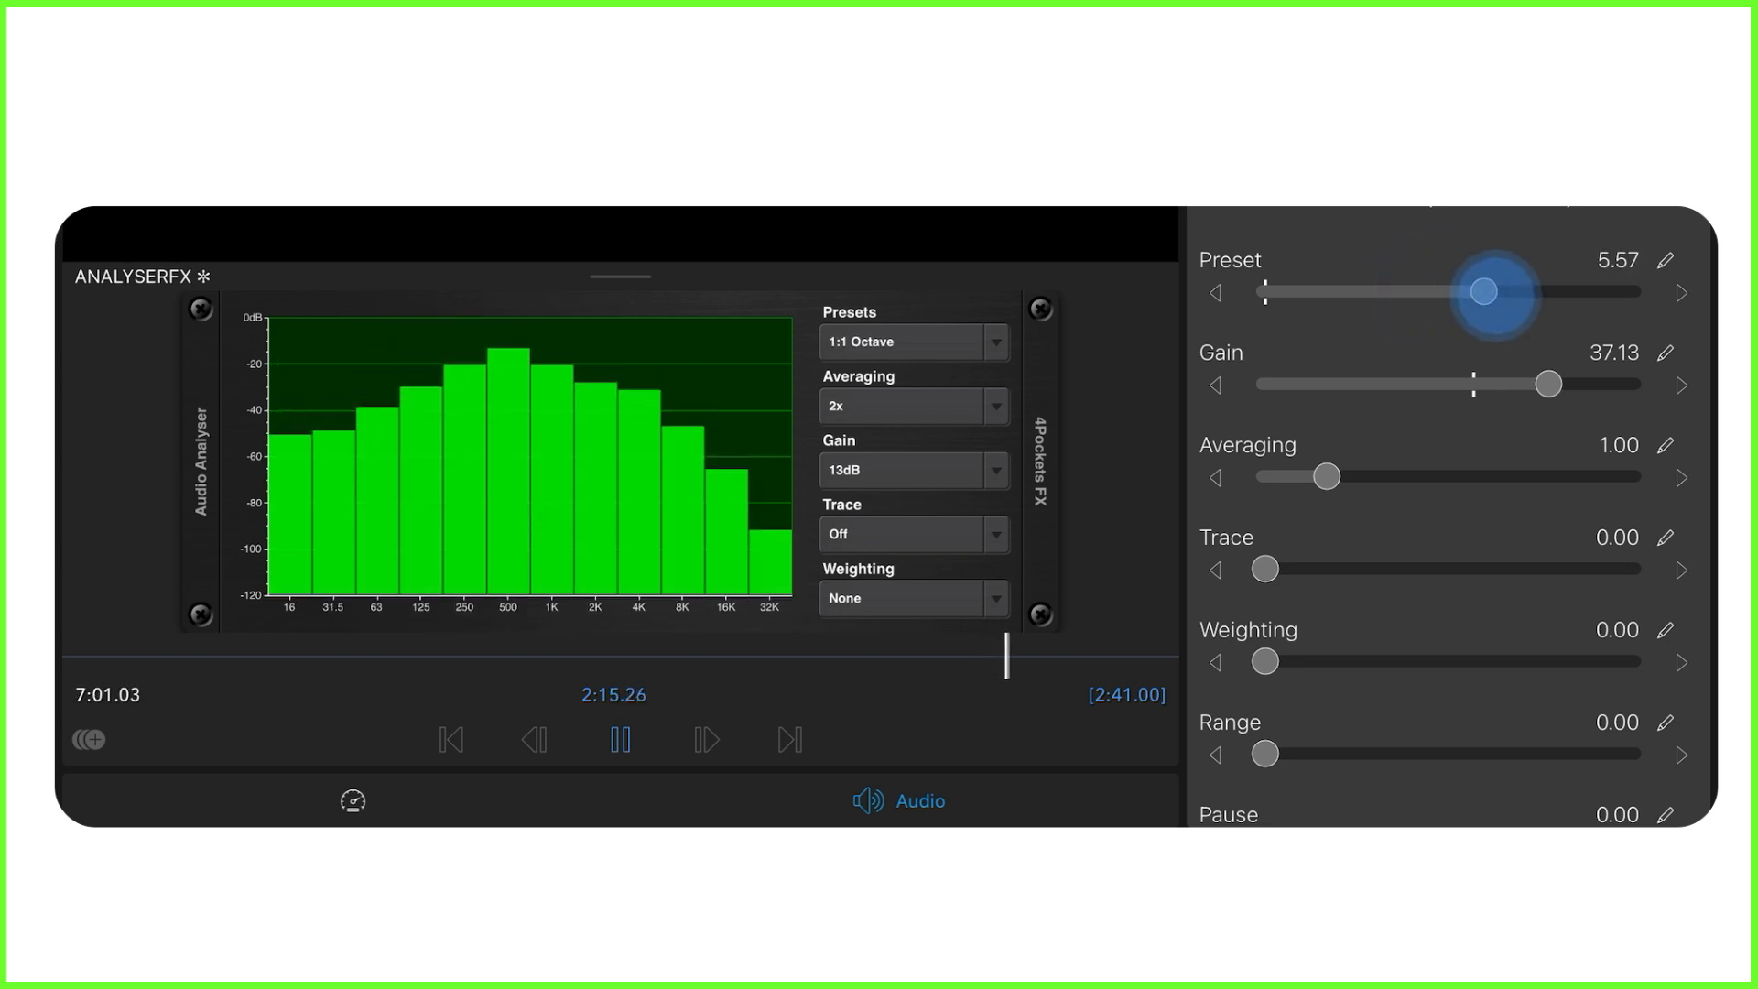
{"action": "left_click_drag", "start_coordinate": [1482, 292], "coordinate": [1522, 292]}
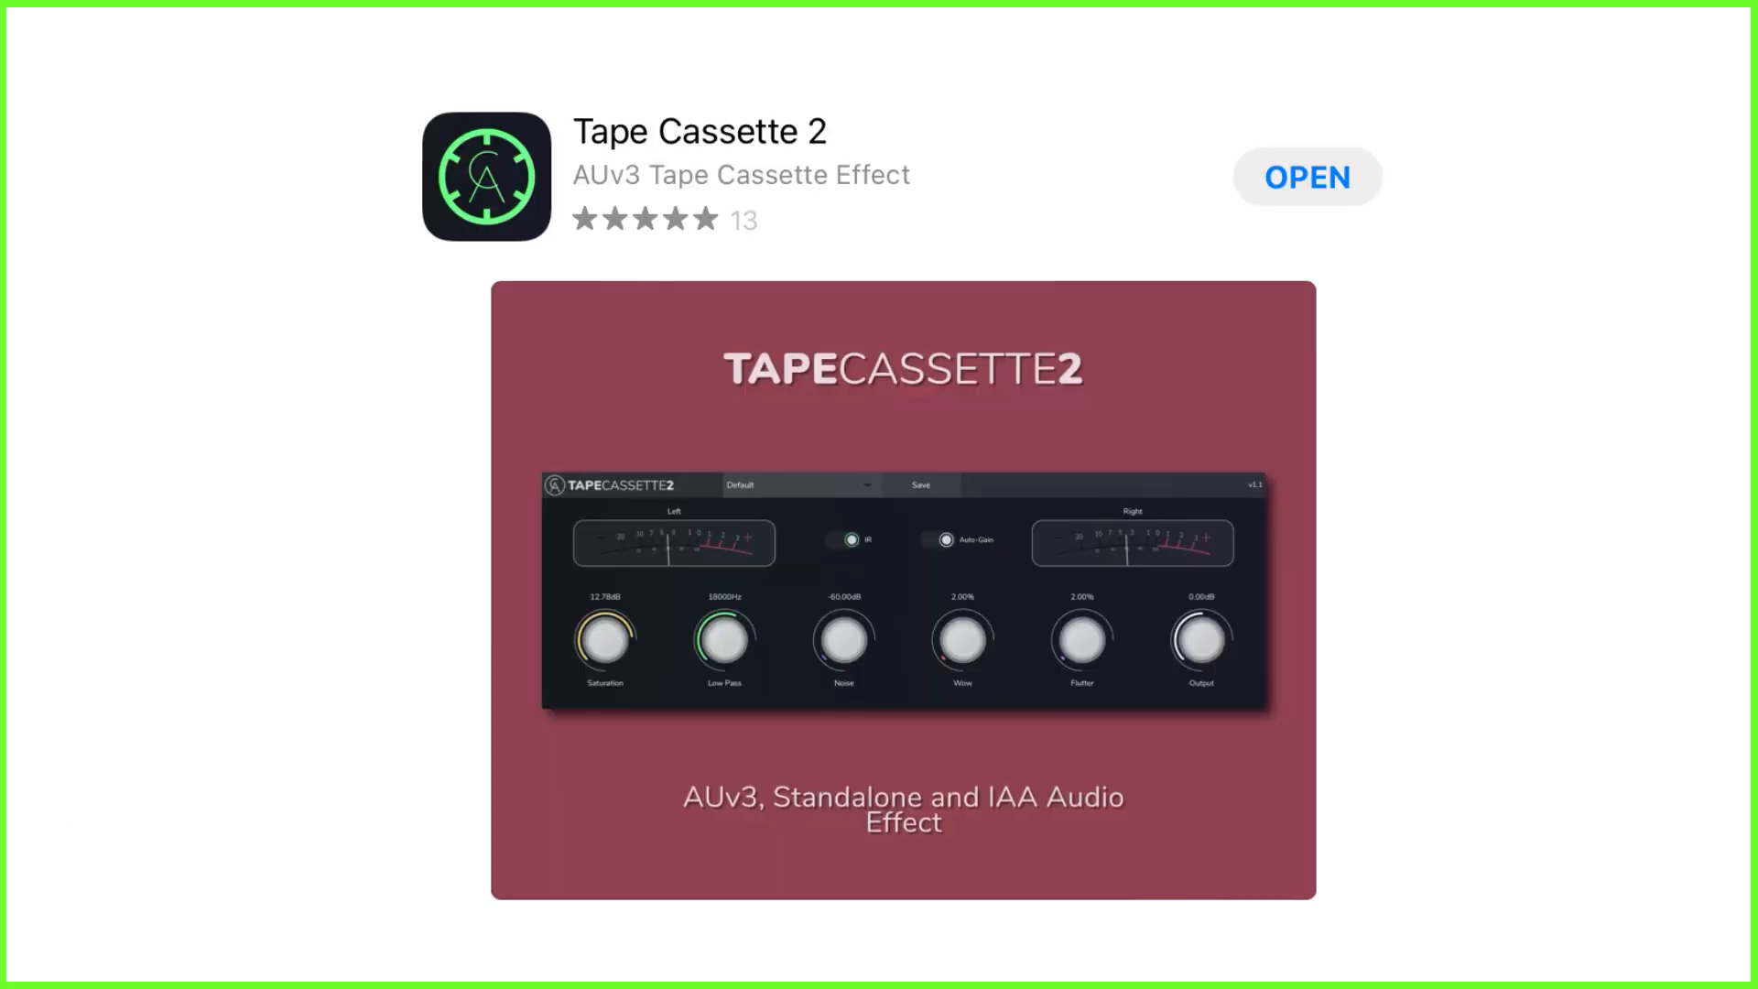
- Open Tape Cassette 2 and raise, lower and fine-tune its tape noise level
{"action": "left_click", "coordinate": [1305, 178]}
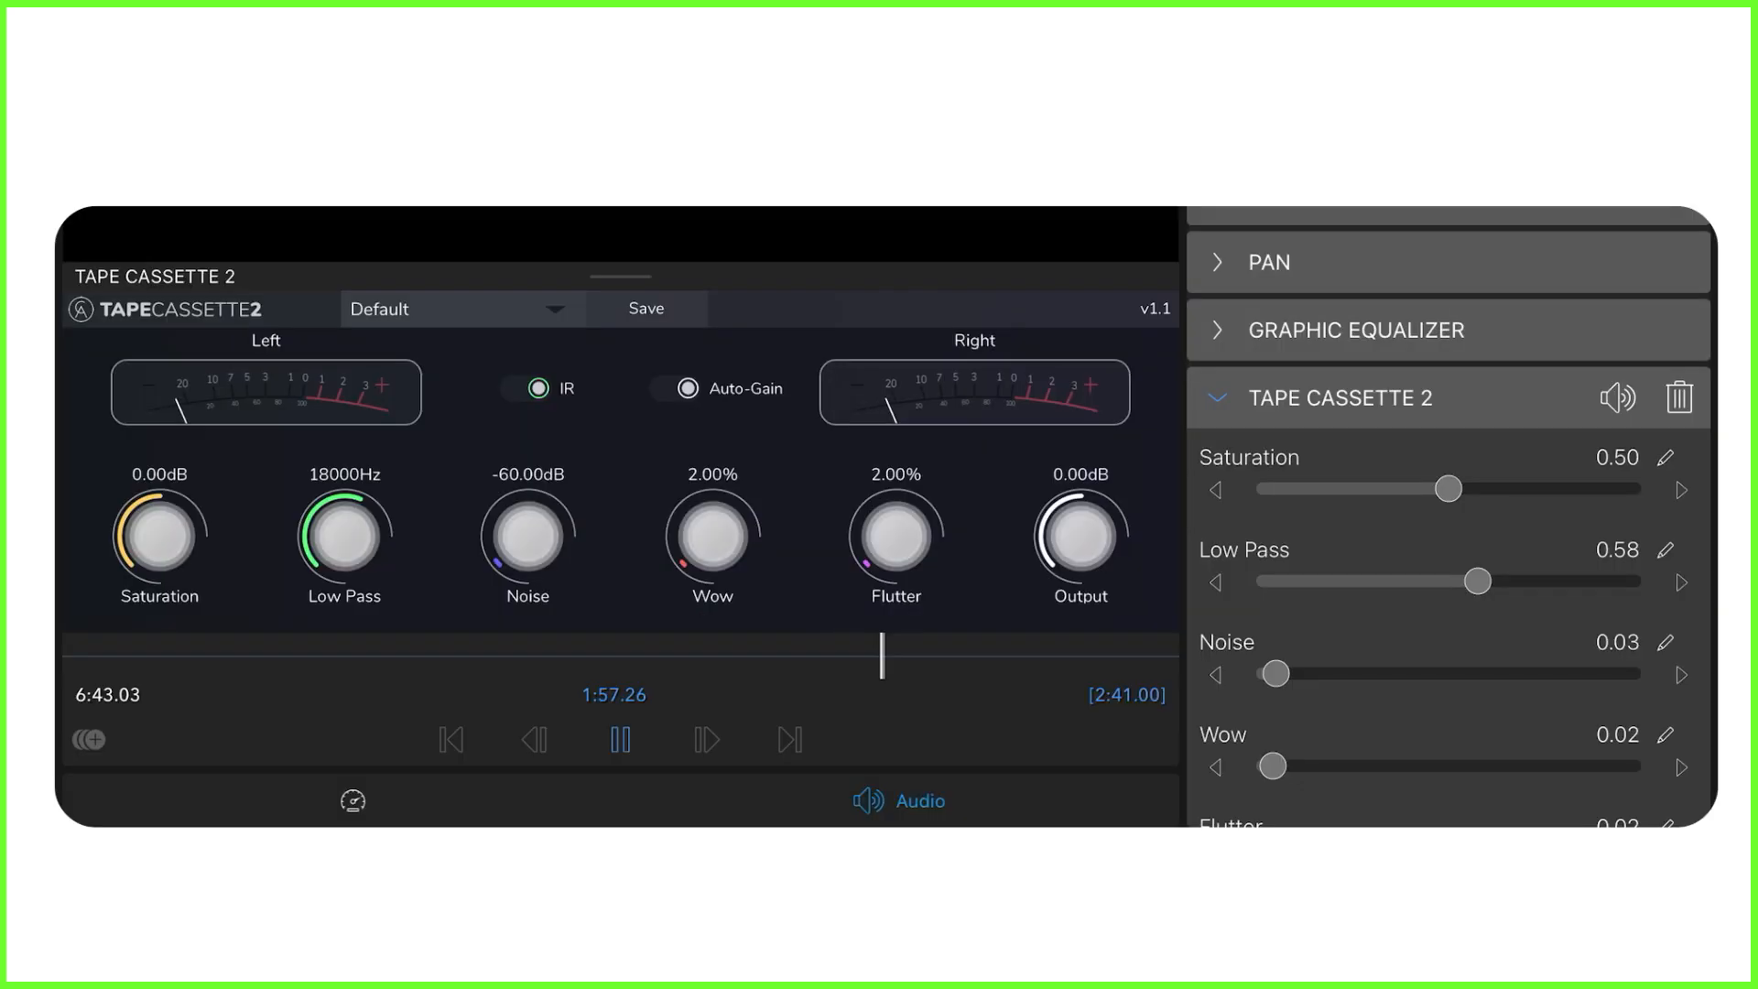
{"action": "left_click_drag", "start_coordinate": [1273, 673], "coordinate": [1370, 672]}
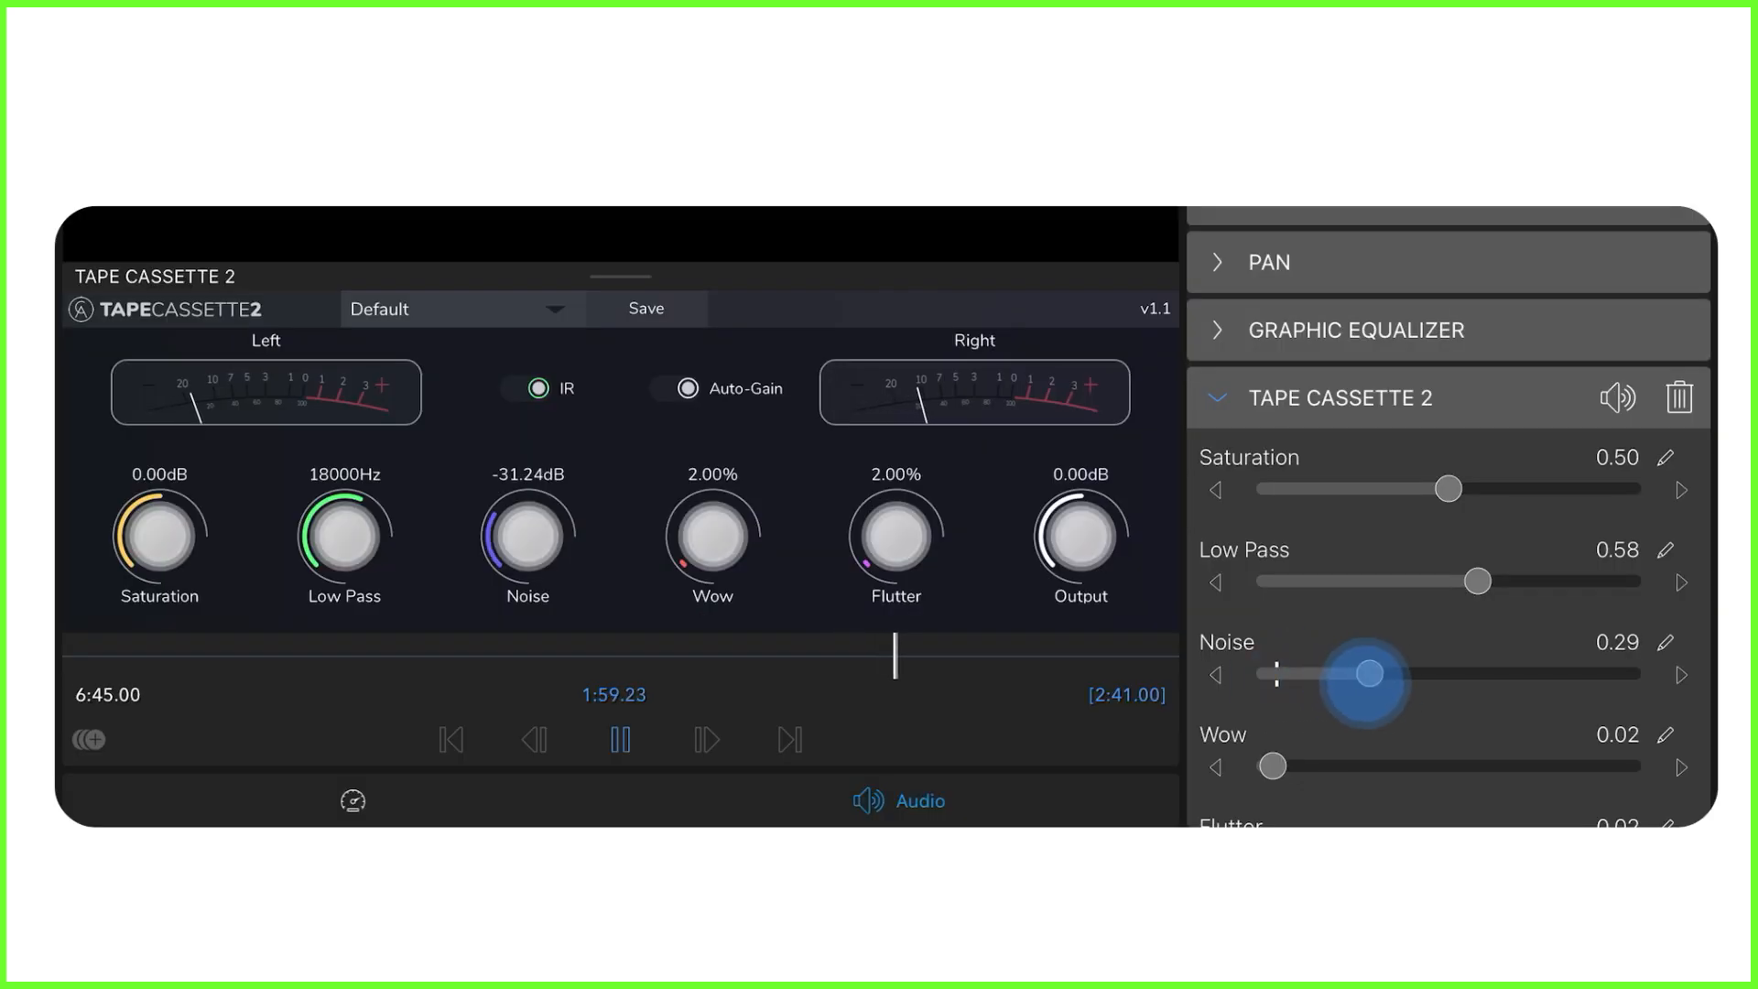
{"action": "left_click_drag", "start_coordinate": [1369, 672], "coordinate": [1462, 672]}
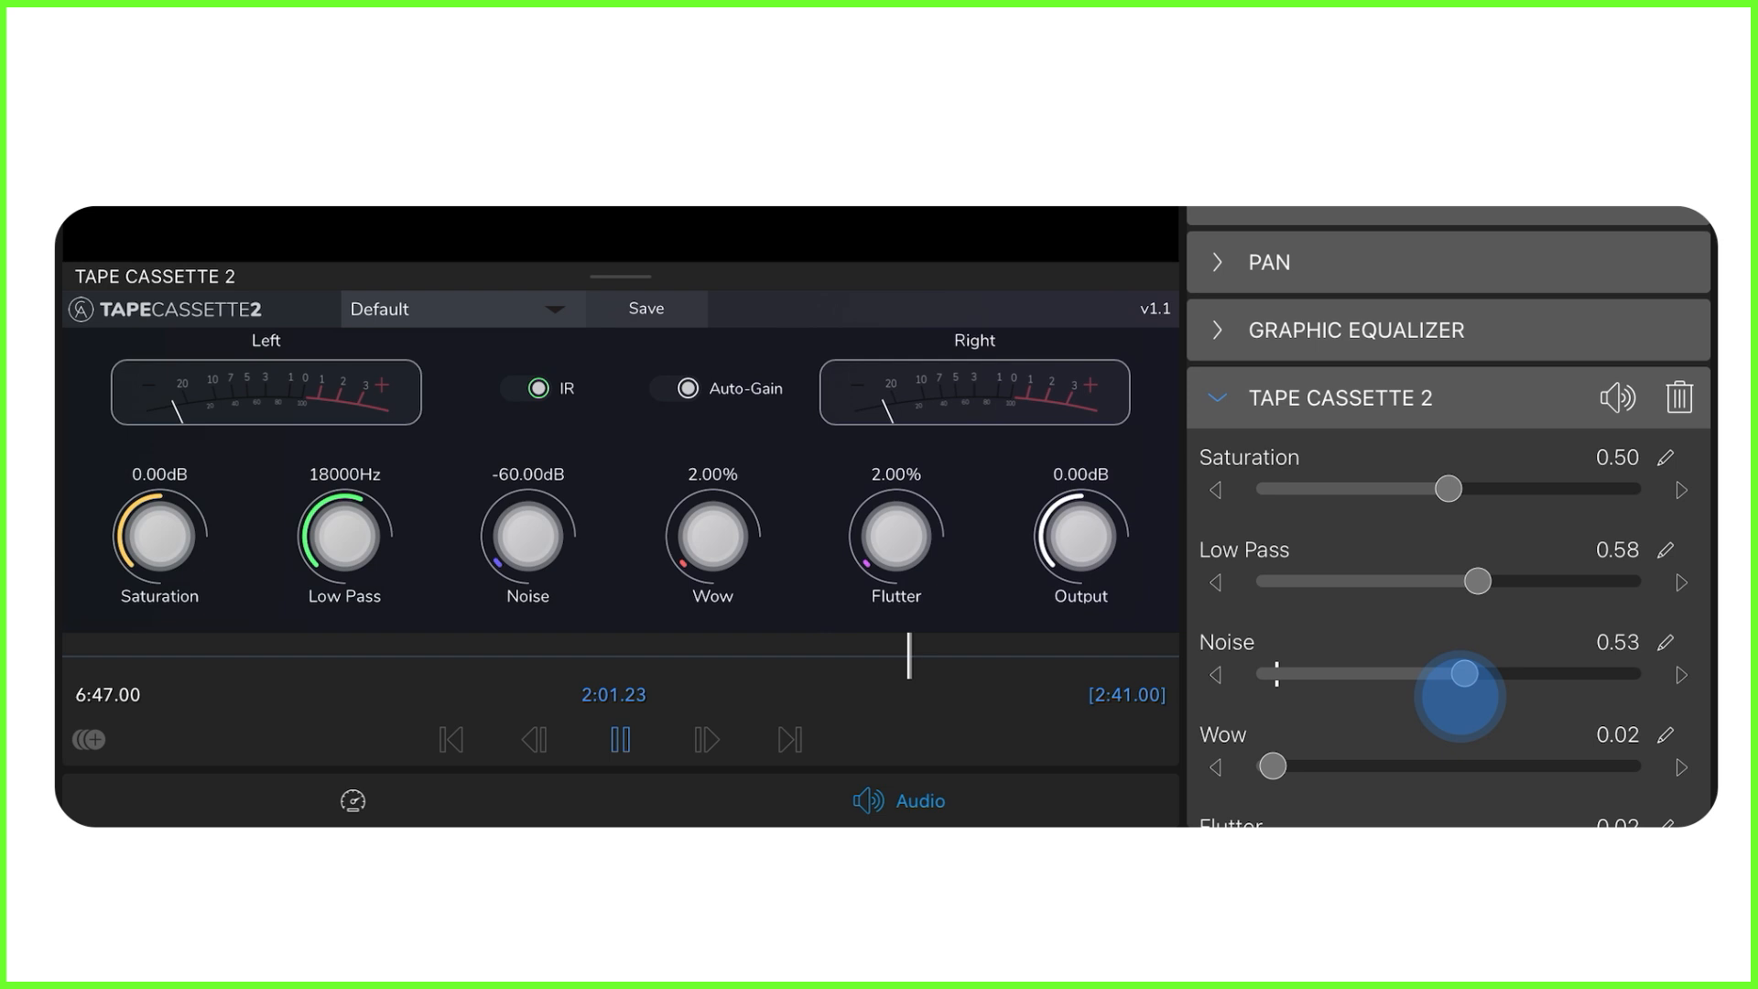
{"action": "left_click_drag", "start_coordinate": [1461, 672], "coordinate": [1293, 672]}
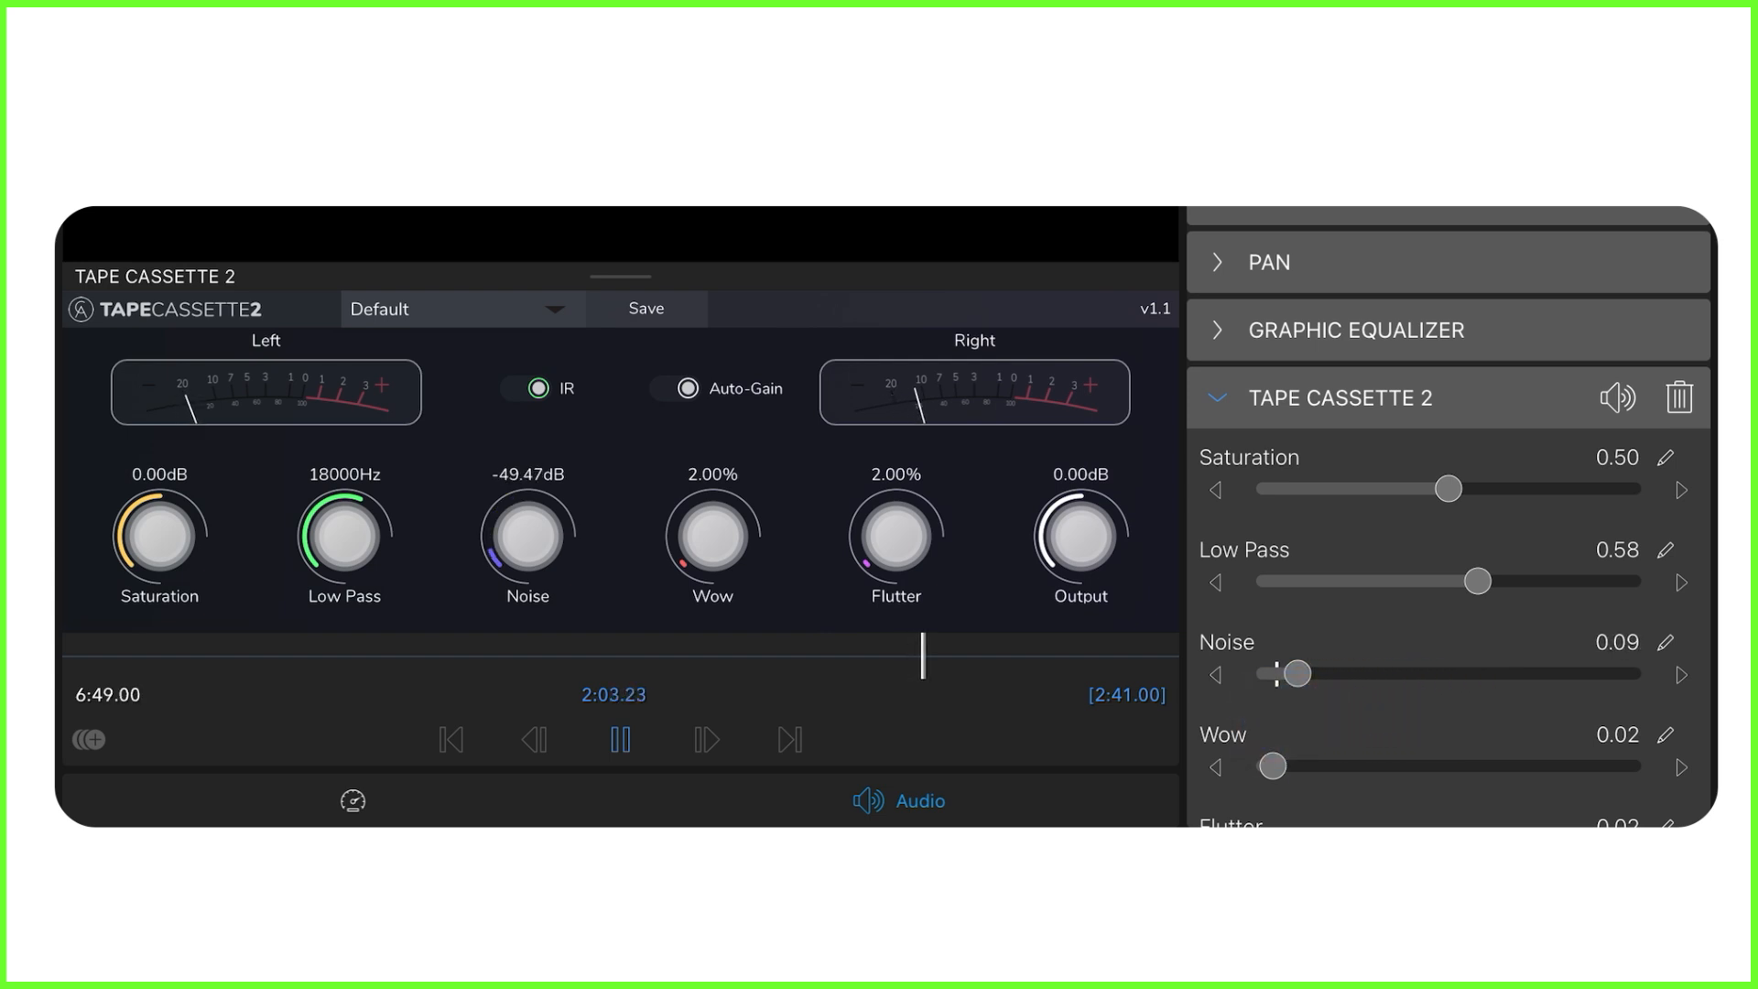
{"action": "left_click_drag", "start_coordinate": [1271, 766], "coordinate": [1445, 766]}
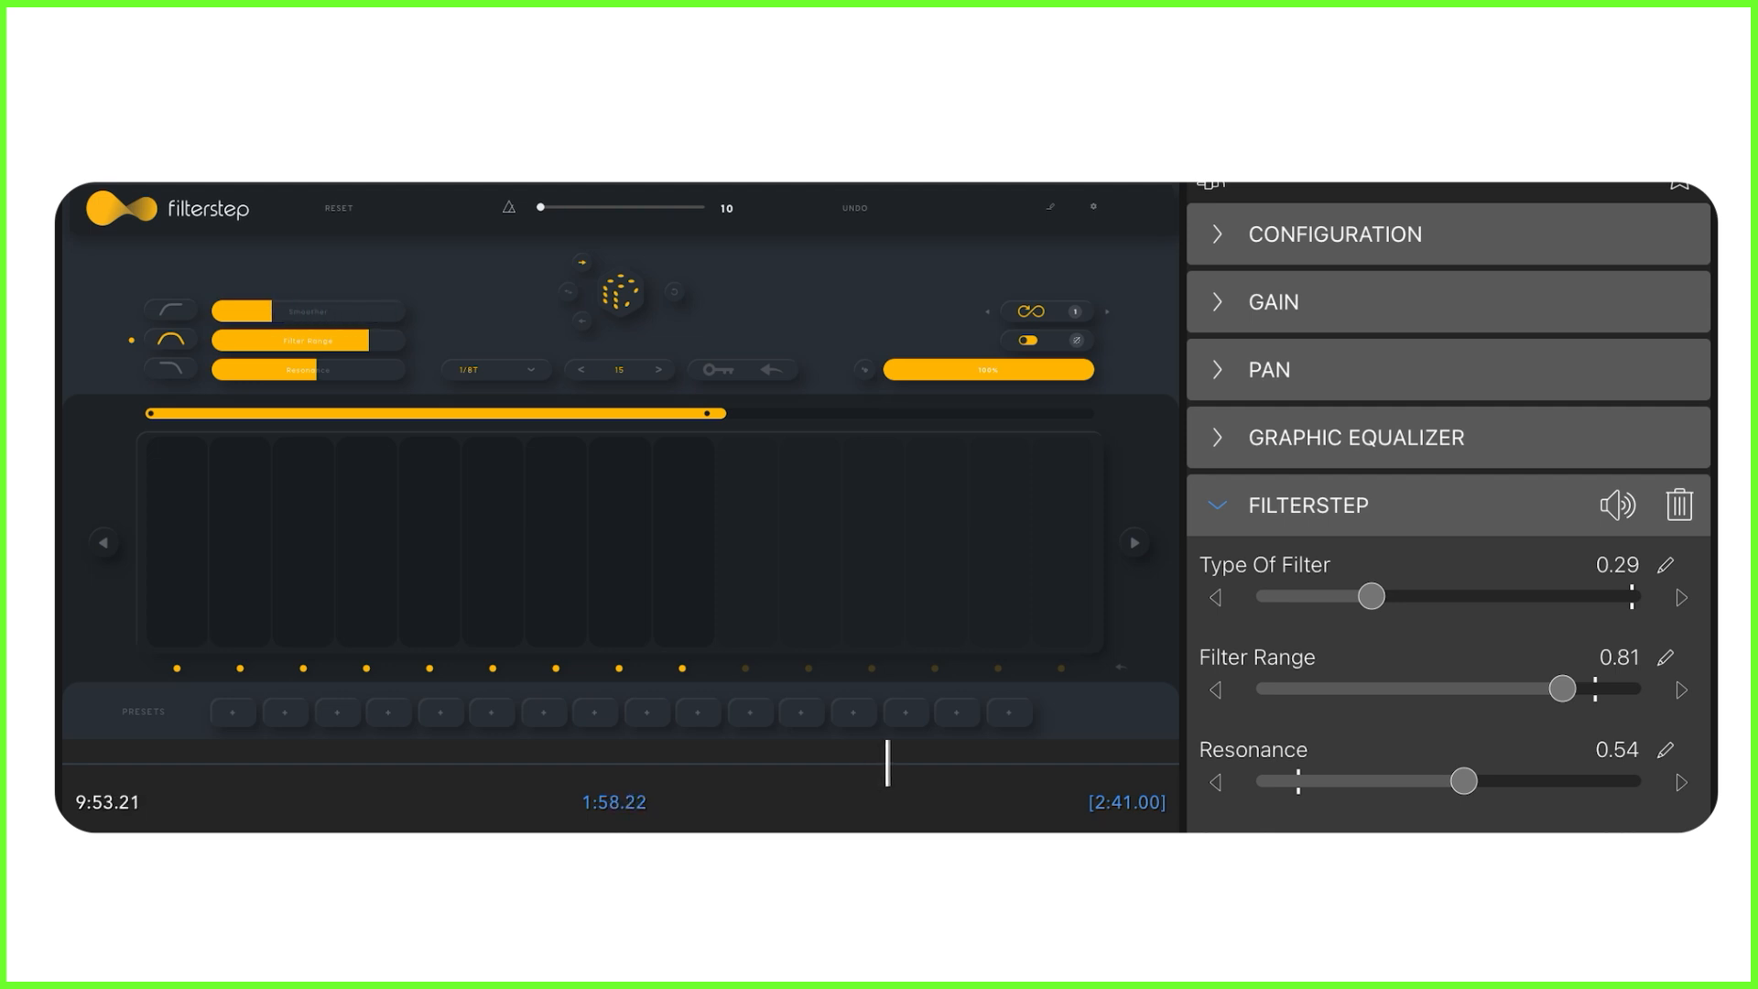
- Lower Filterstep's filter range, restore it, and adjust the slider below it
{"action": "left_click_drag", "start_coordinate": [1560, 689], "coordinate": [1441, 688]}
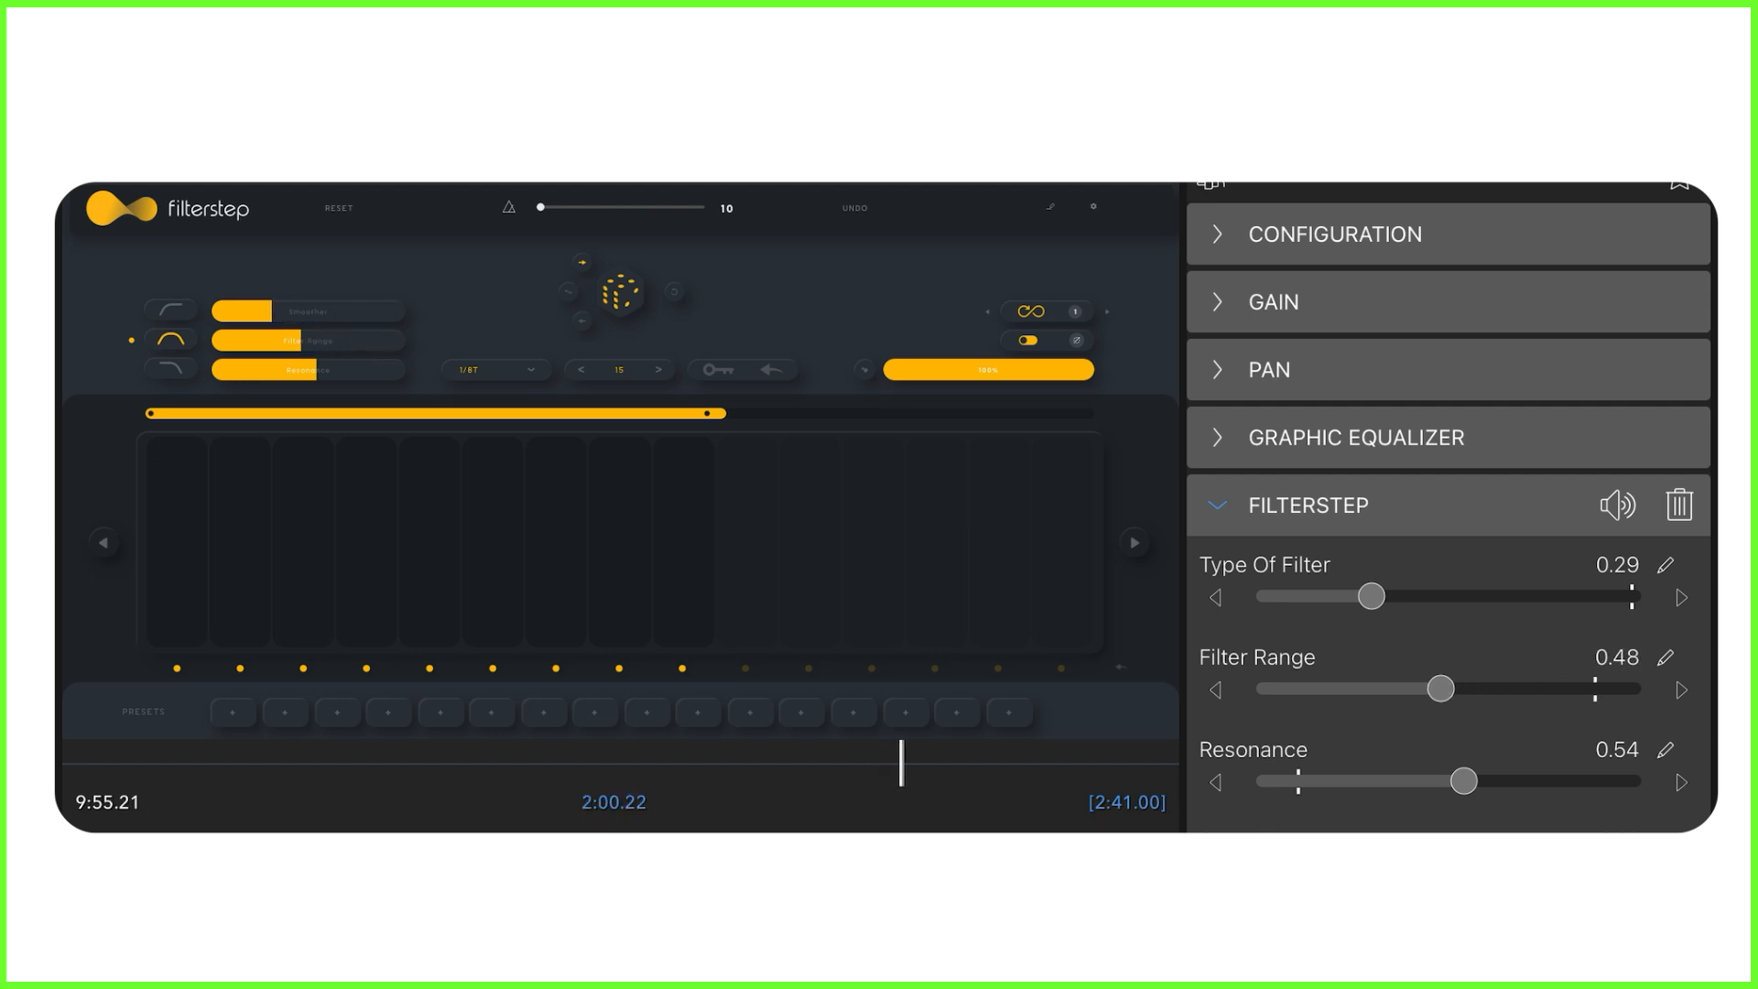
{"action": "left_click_drag", "start_coordinate": [1439, 688], "coordinate": [1560, 688]}
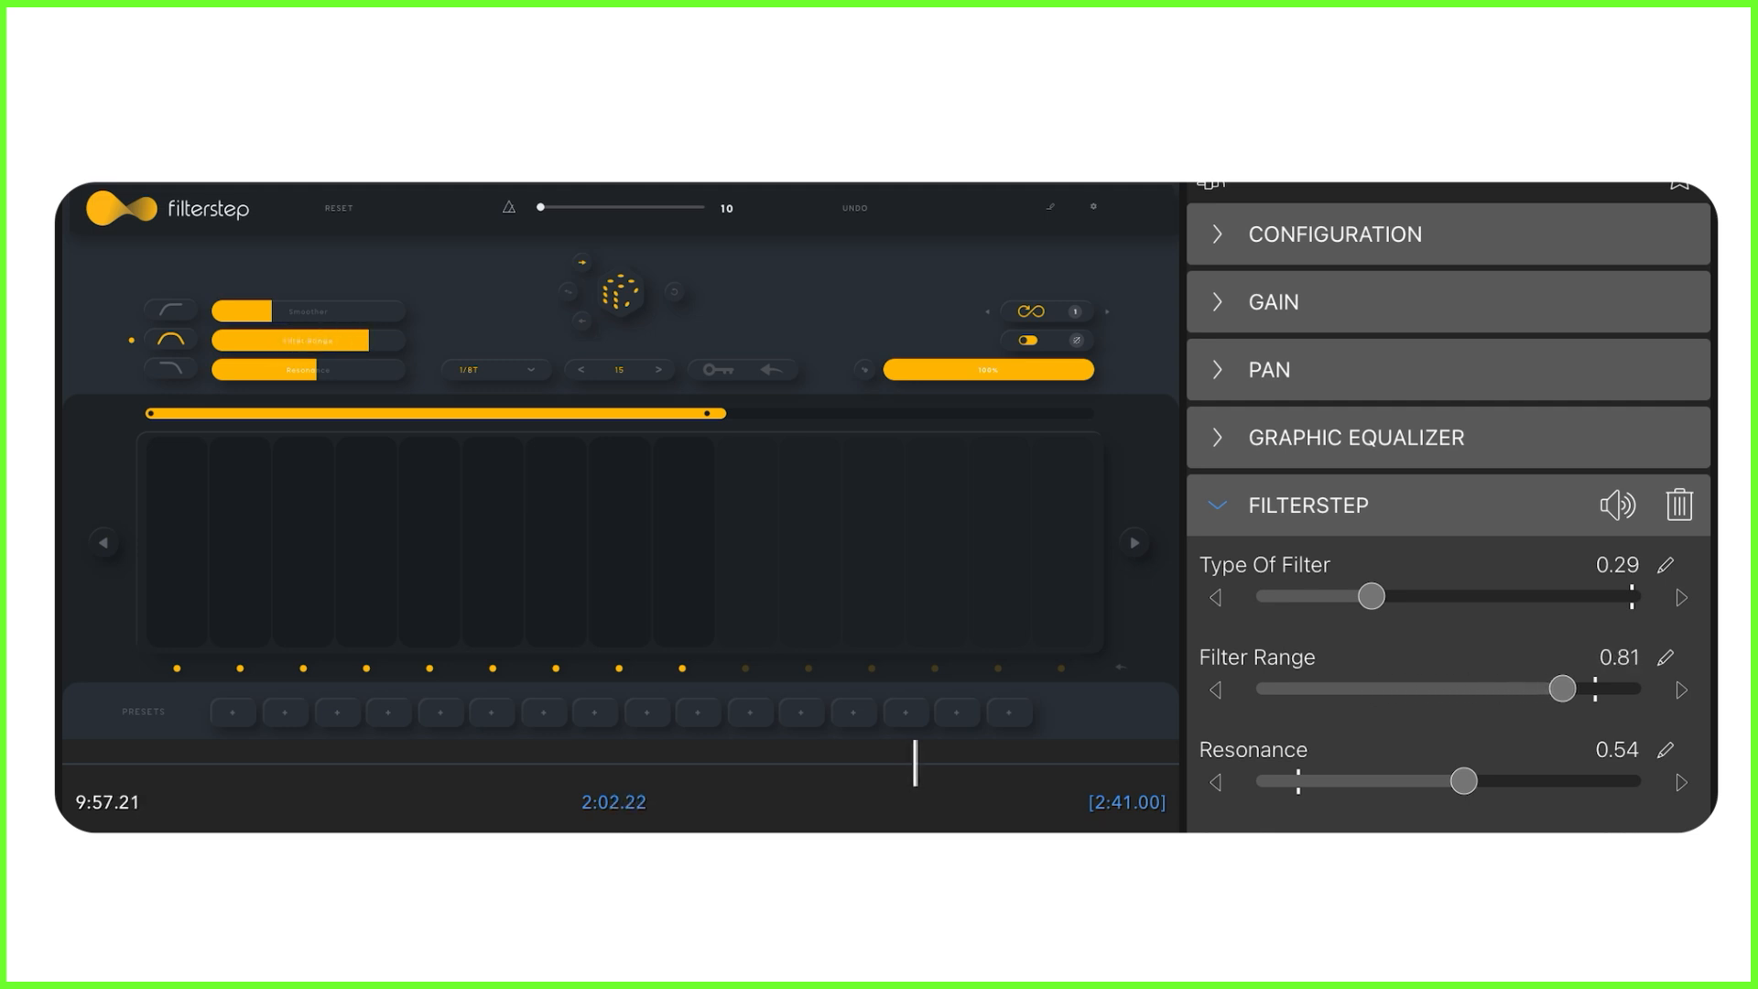
{"action": "left_click_drag", "start_coordinate": [1461, 780], "coordinate": [1300, 780]}
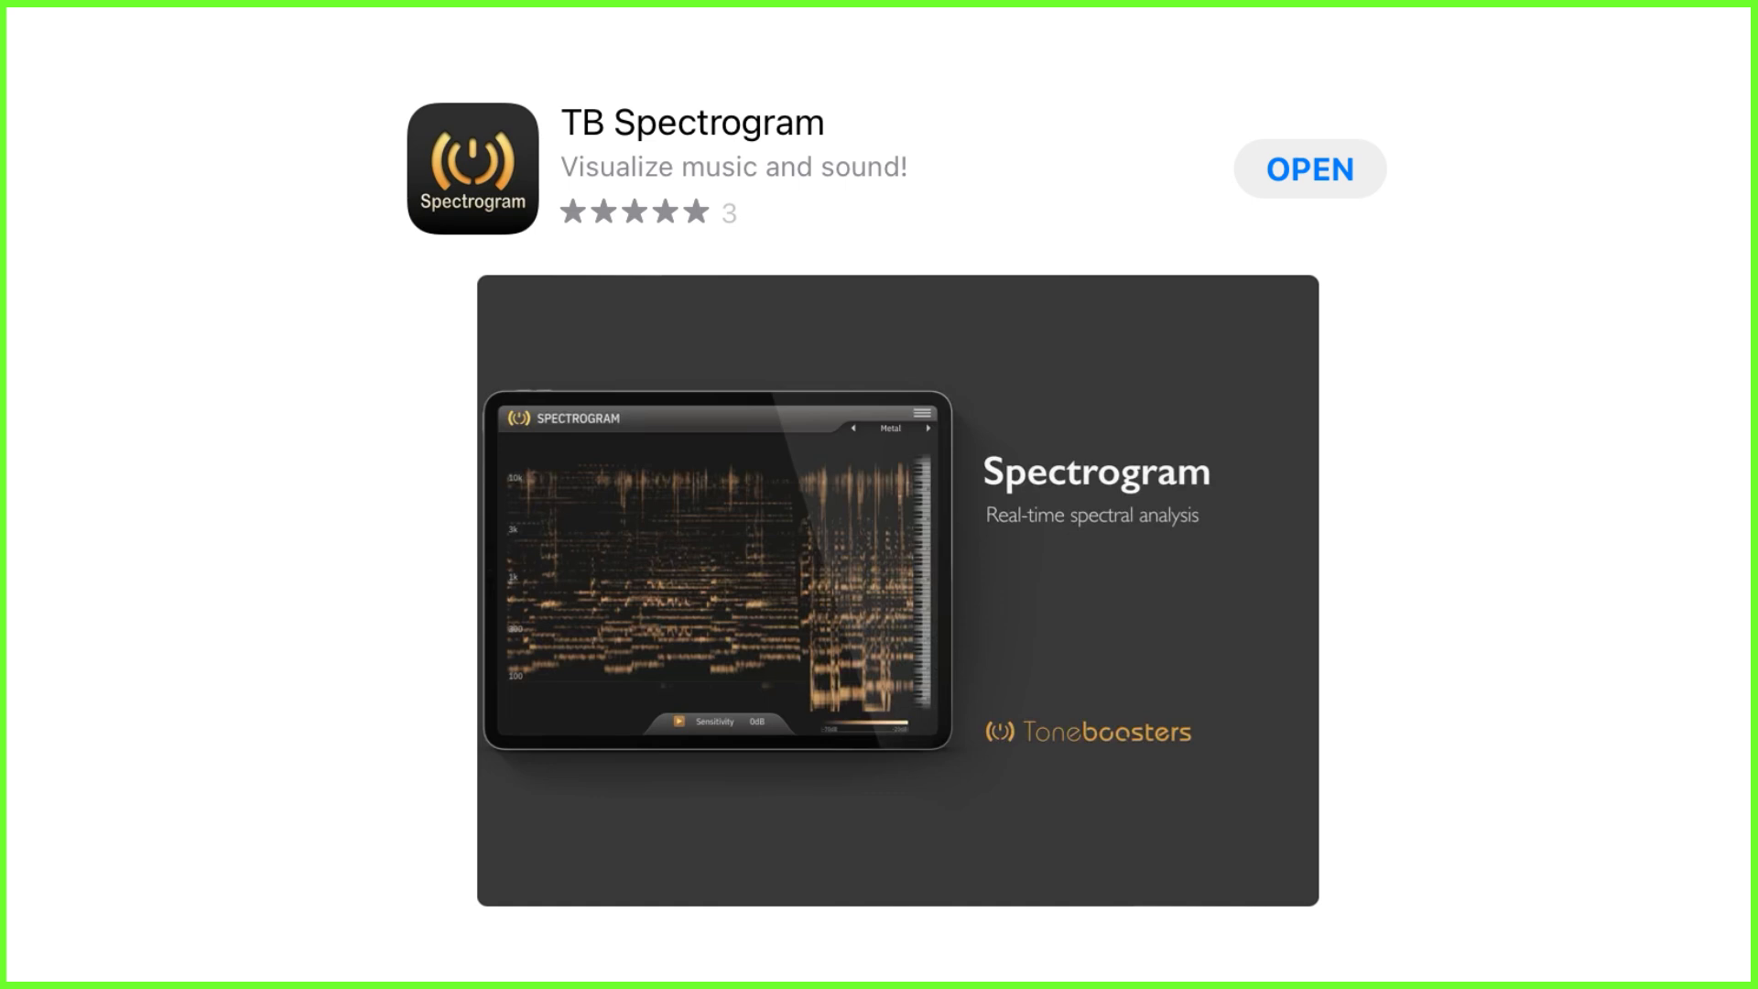
- Open TB Spectrogram and move its Mode through Octave spectrum to Fading spectrum
{"action": "left_click", "coordinate": [1308, 169]}
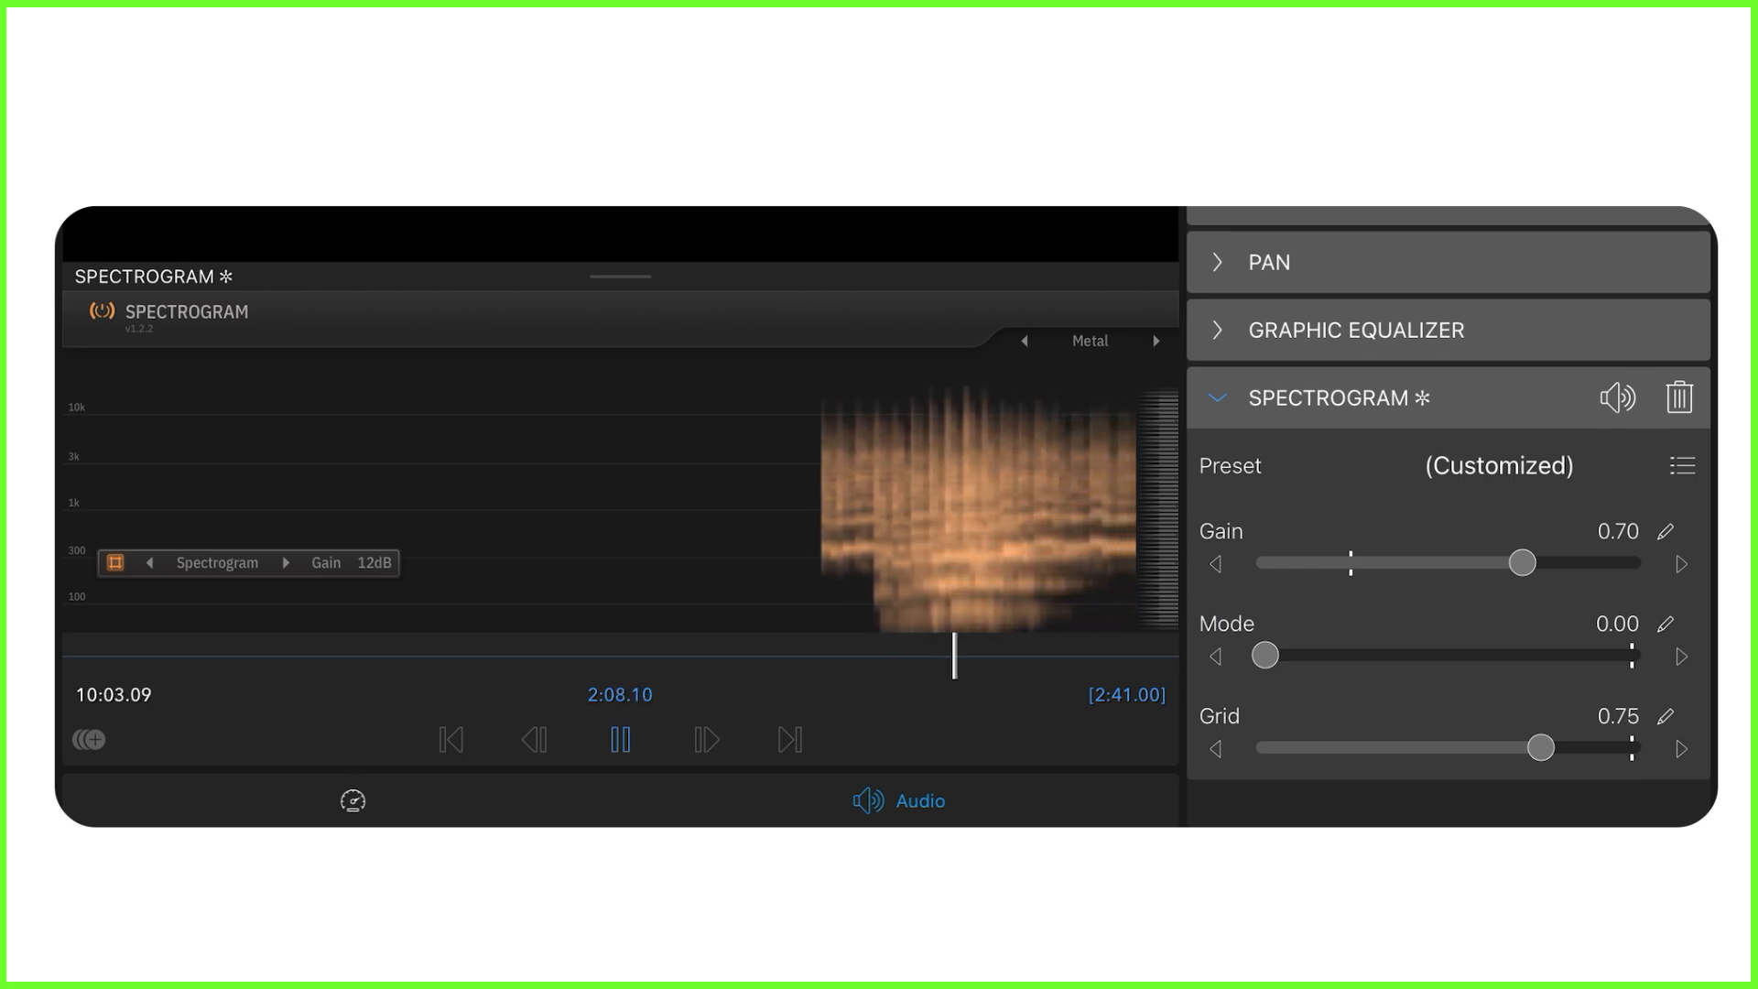
{"action": "left_click_drag", "start_coordinate": [1264, 656], "coordinate": [1317, 656]}
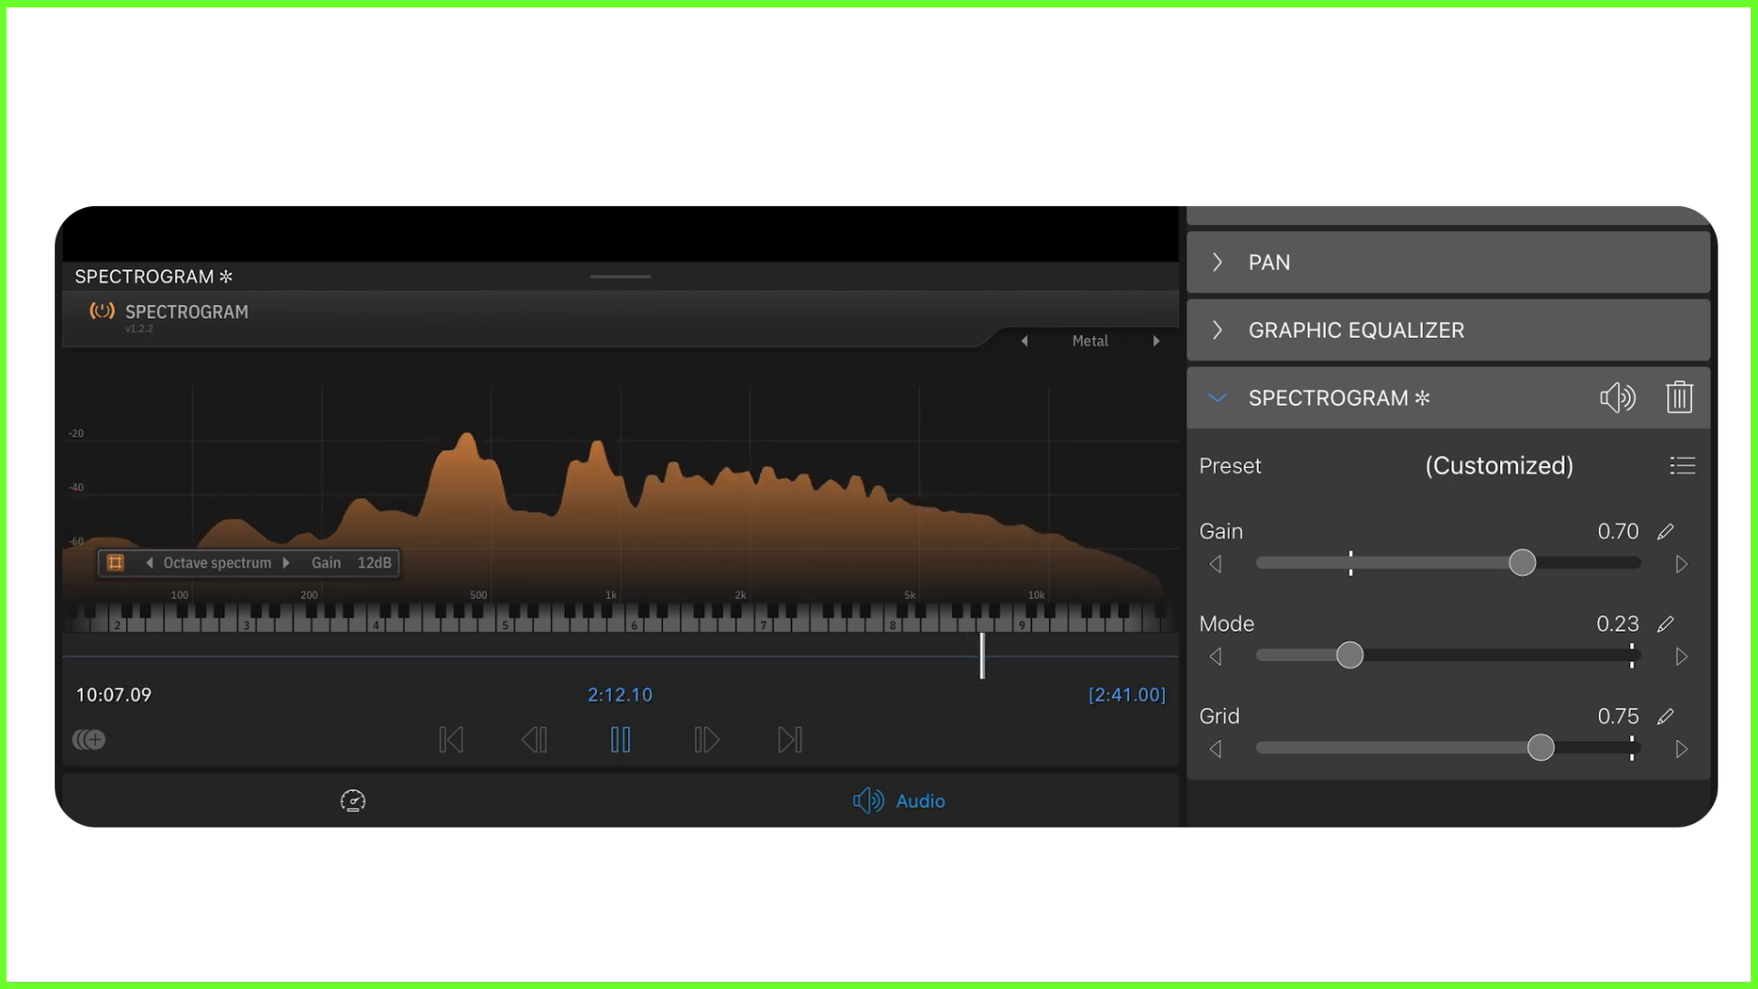
{"action": "left_click_drag", "start_coordinate": [1319, 655], "coordinate": [1464, 655]}
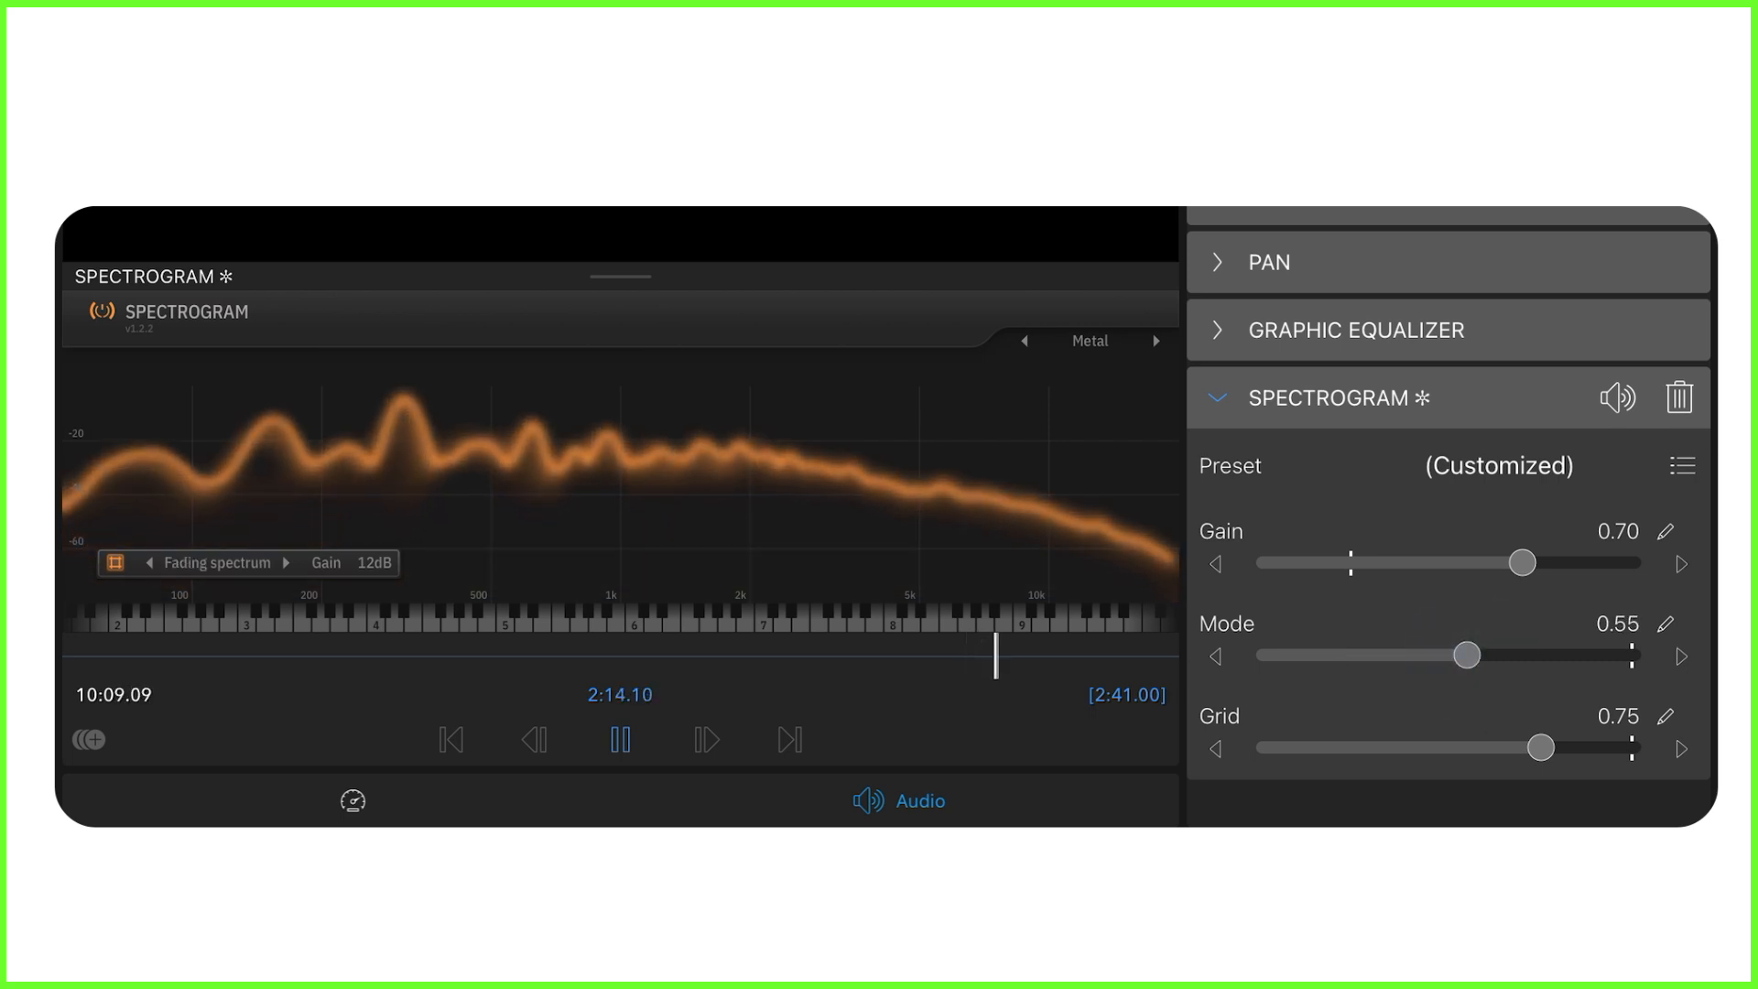